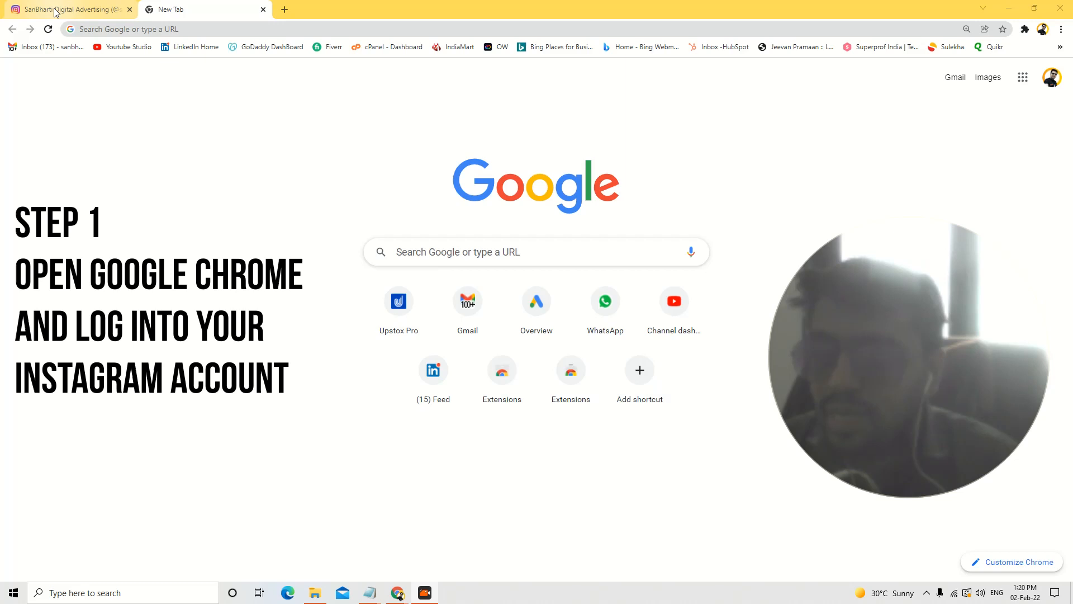
Show the logged-in Instagram business profile page in Chrome.
click(62, 9)
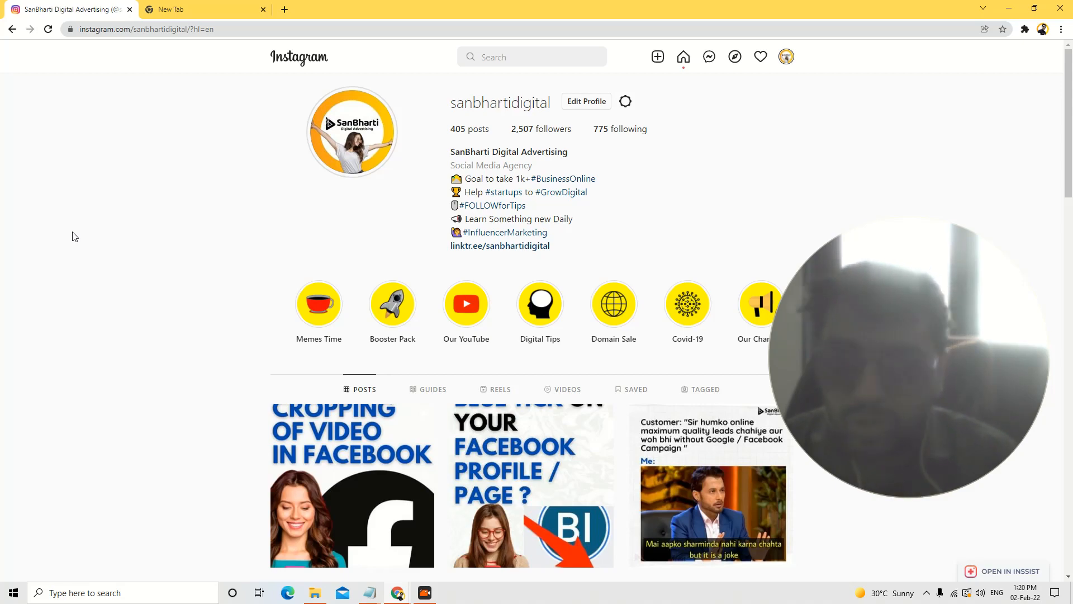
mouse_move(72, 266)
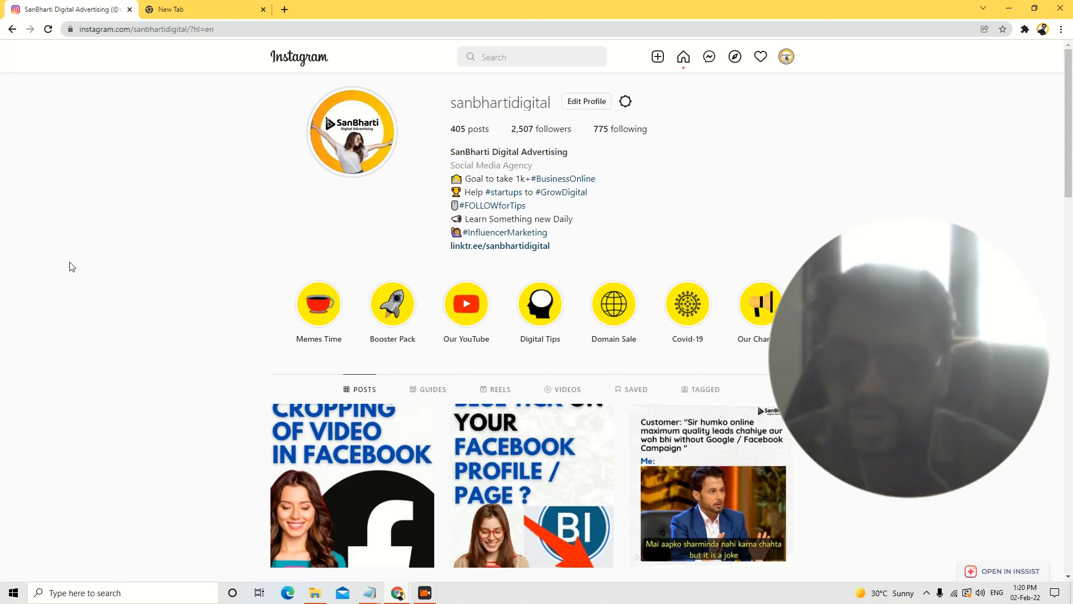
mouse_move(364, 4)
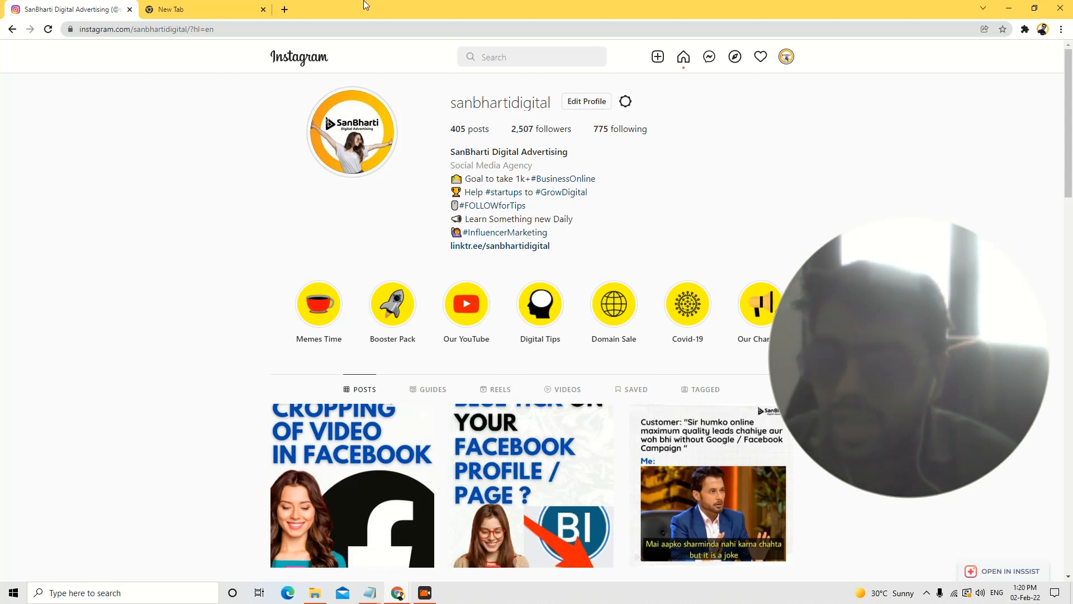
Search 'Inssist' from a new tab and land on the INSSIST Chrome Web Store listing.
click(179, 9)
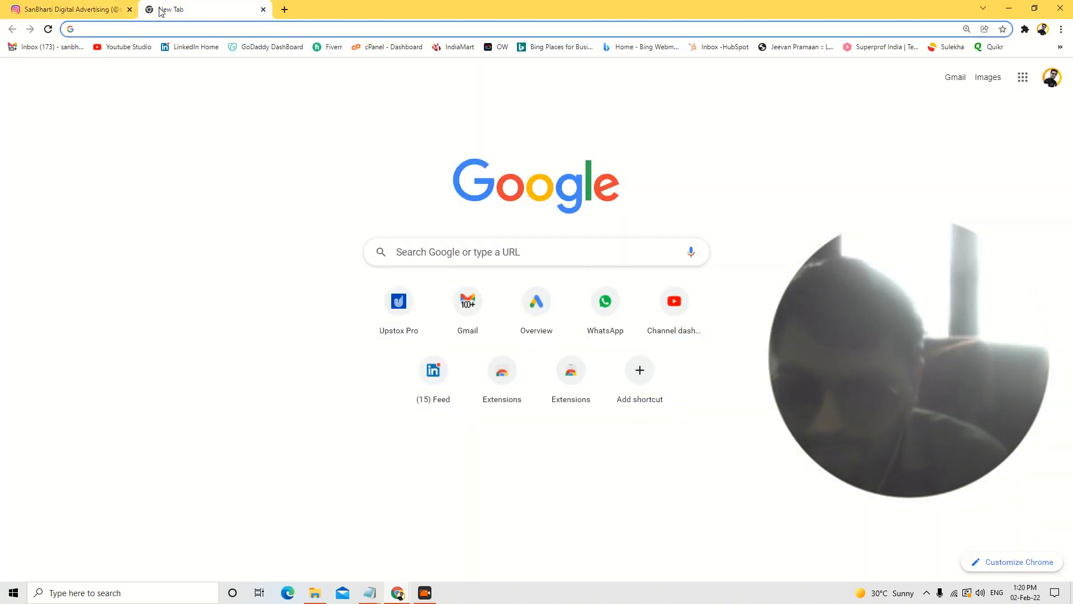
text(Inssist google chrome extension)
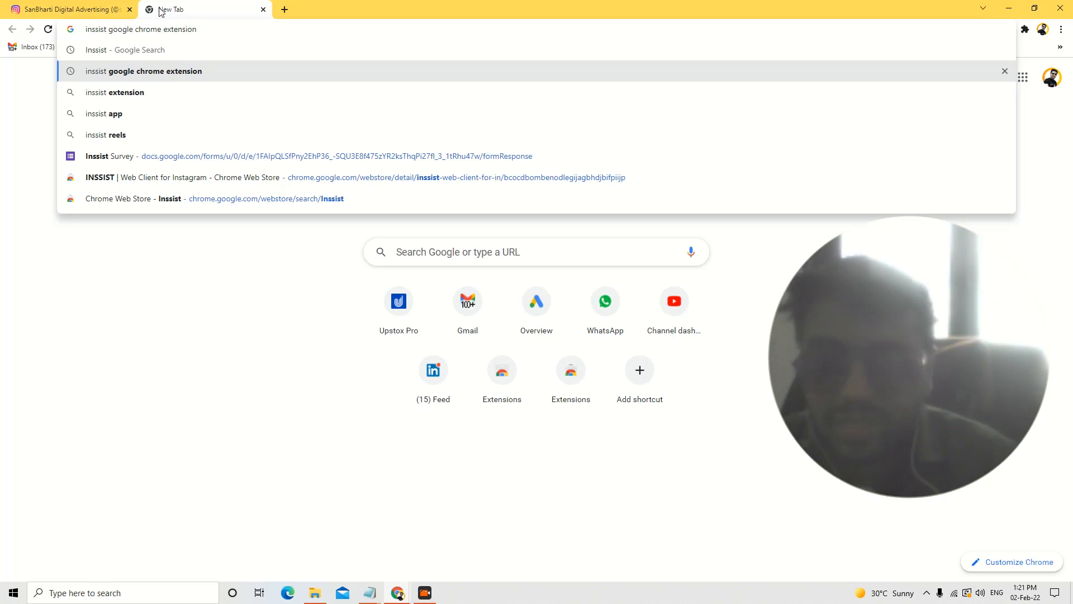
click(141, 71)
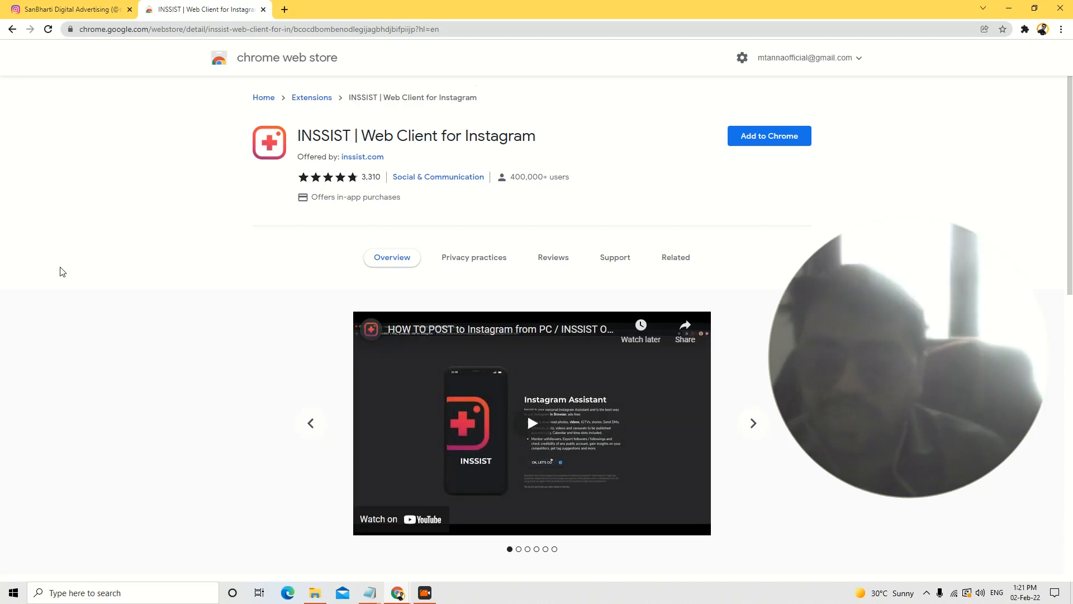
mouse_move(740, 143)
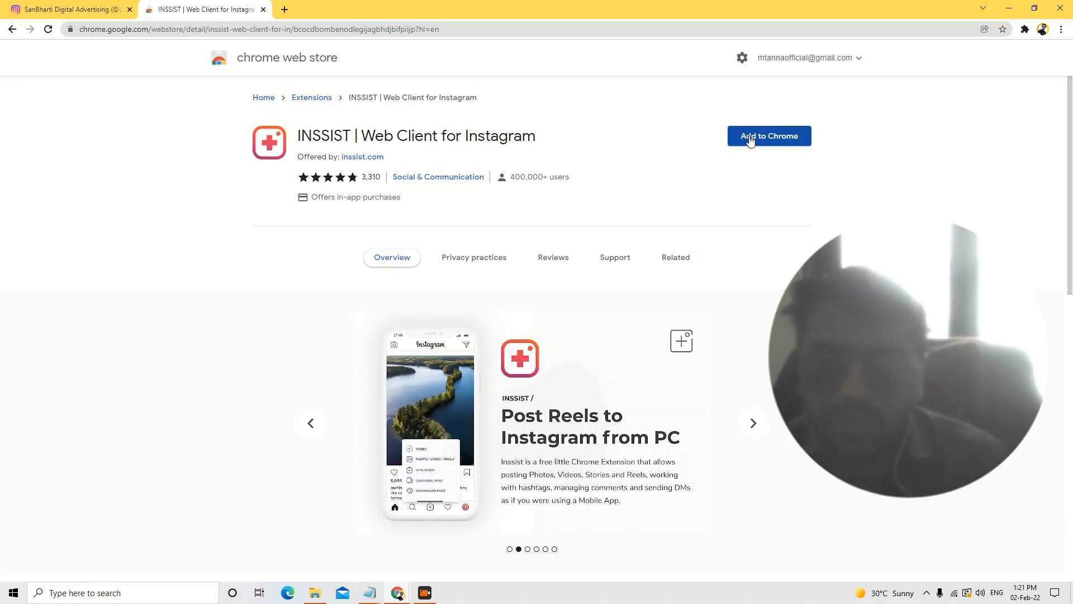
Begin adding INSSIST to Chrome but cancel the install confirmation.
click(769, 136)
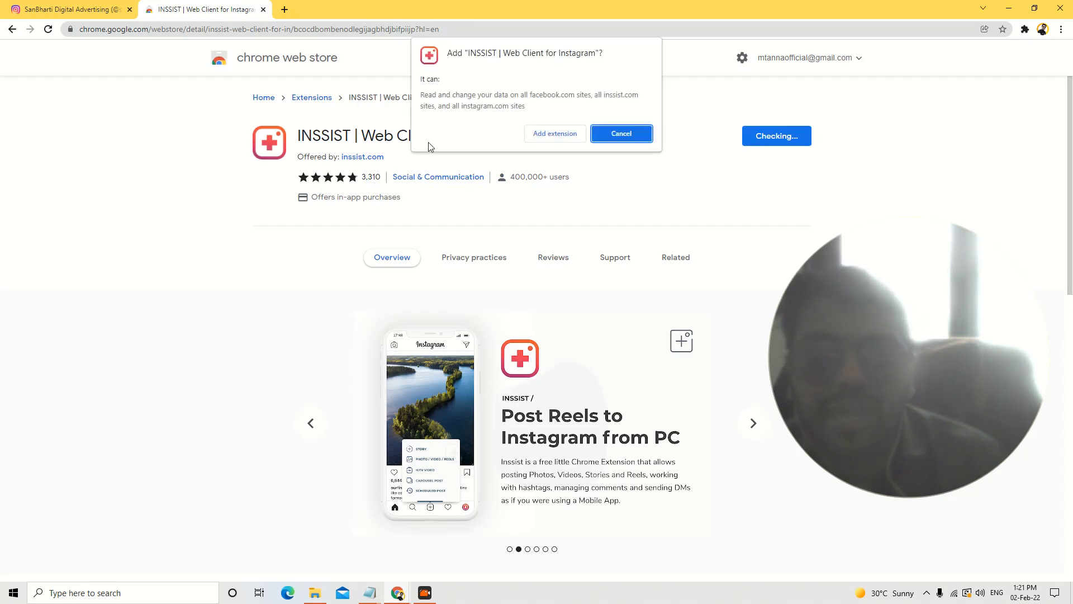
click(621, 133)
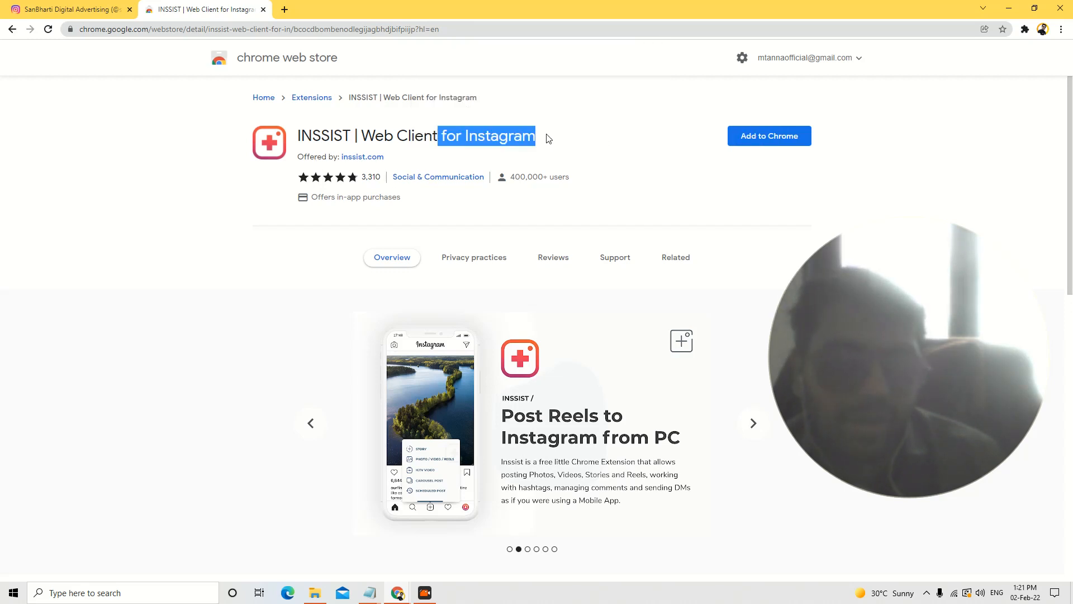
click(753, 423)
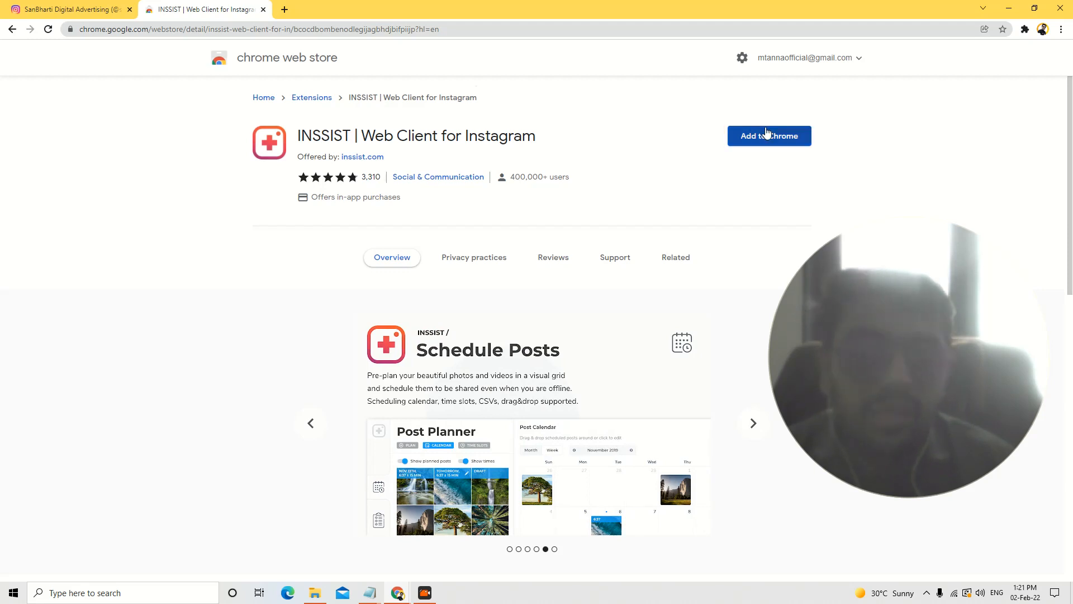
Add the INSSIST extension to Chrome and dismiss the 'added to Chrome' notice.
click(769, 135)
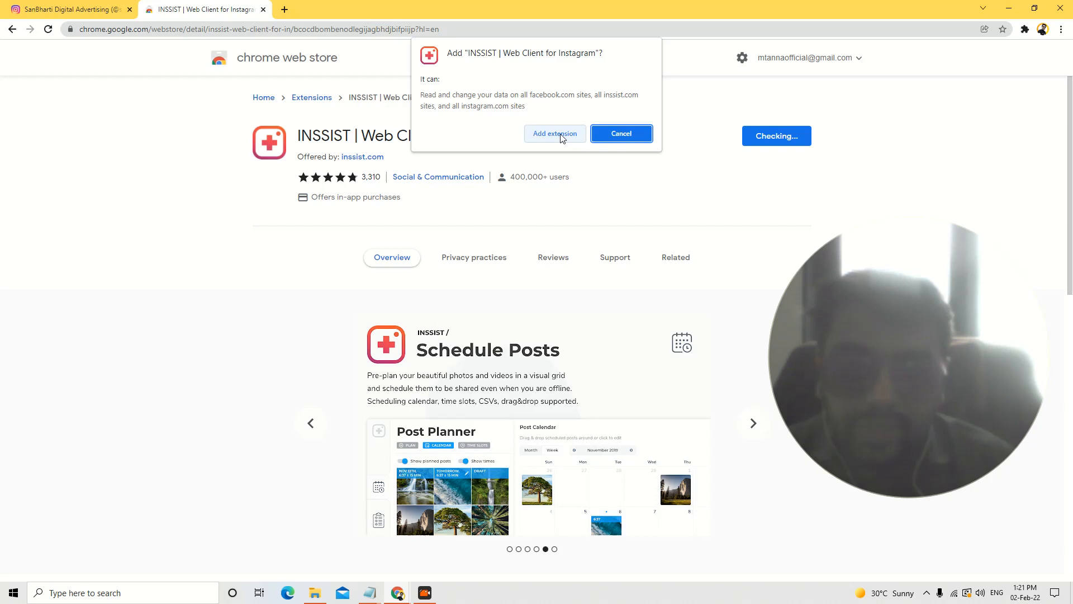
click(554, 134)
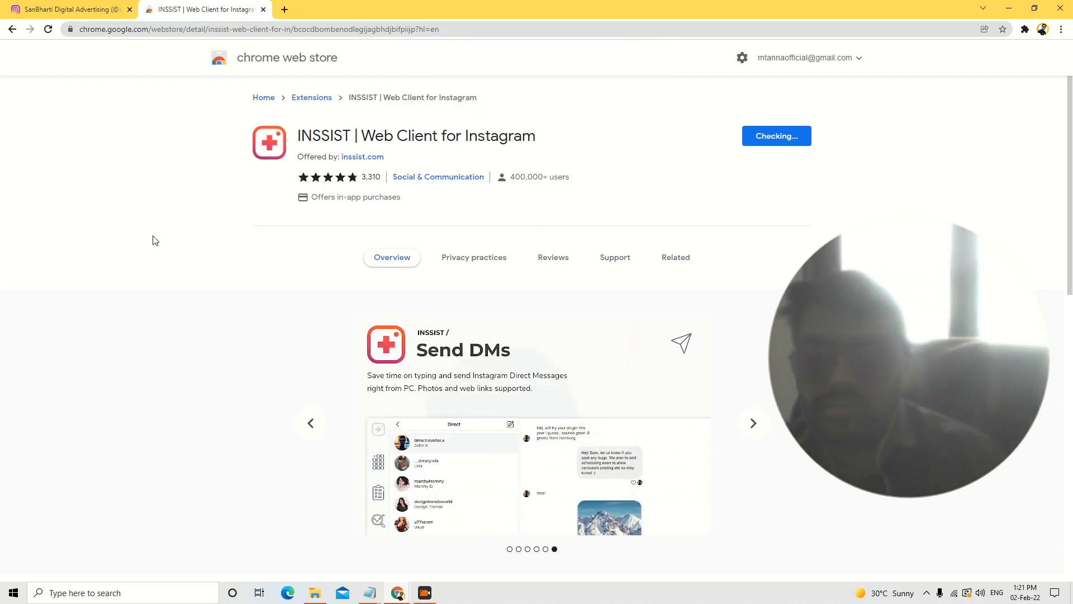
click(775, 135)
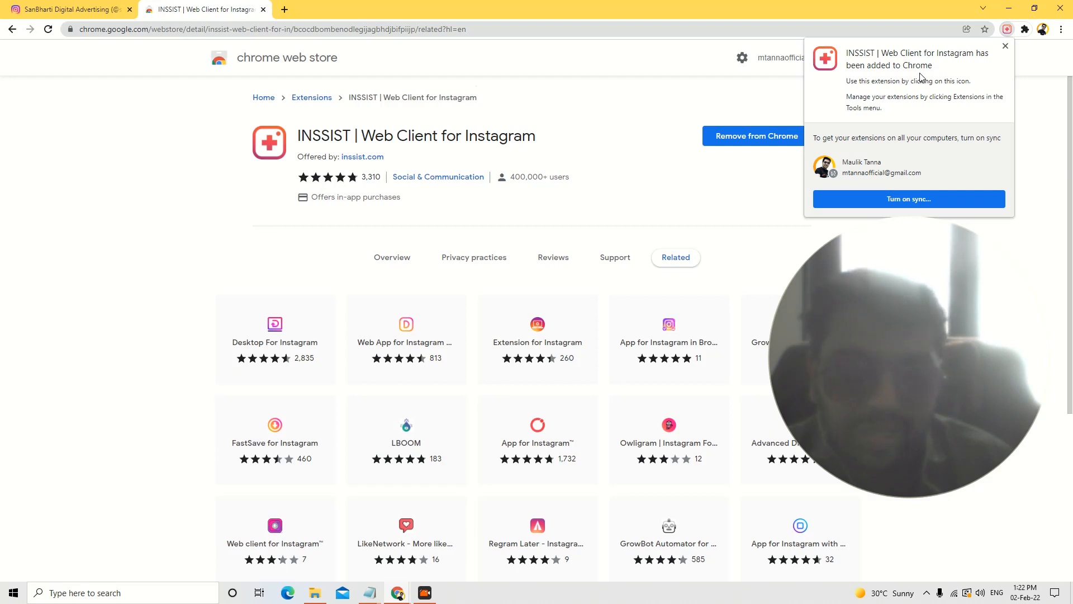
mouse_move(945, 76)
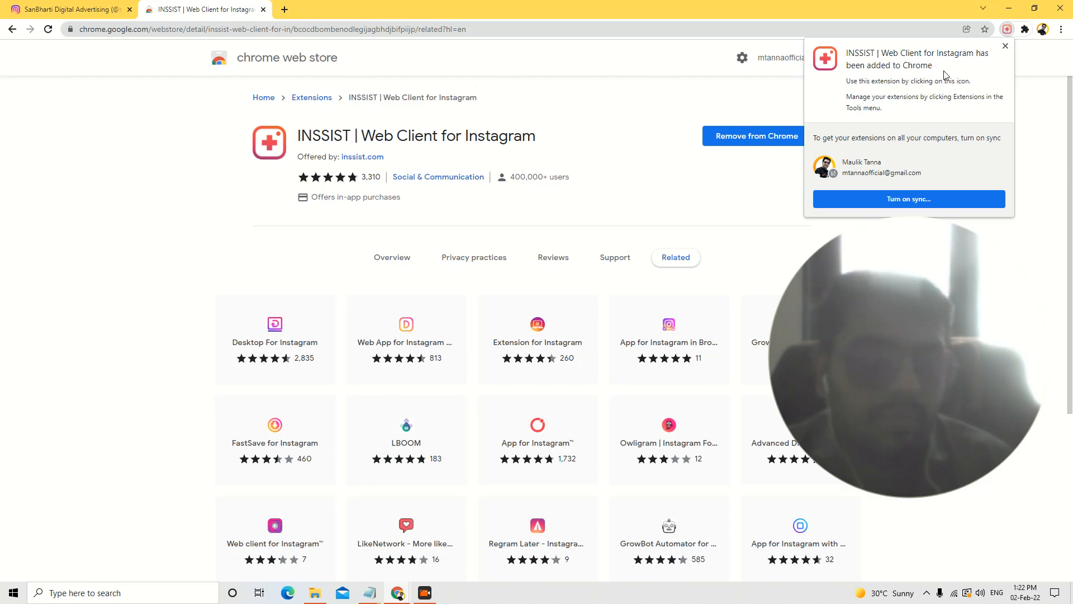
click(1002, 47)
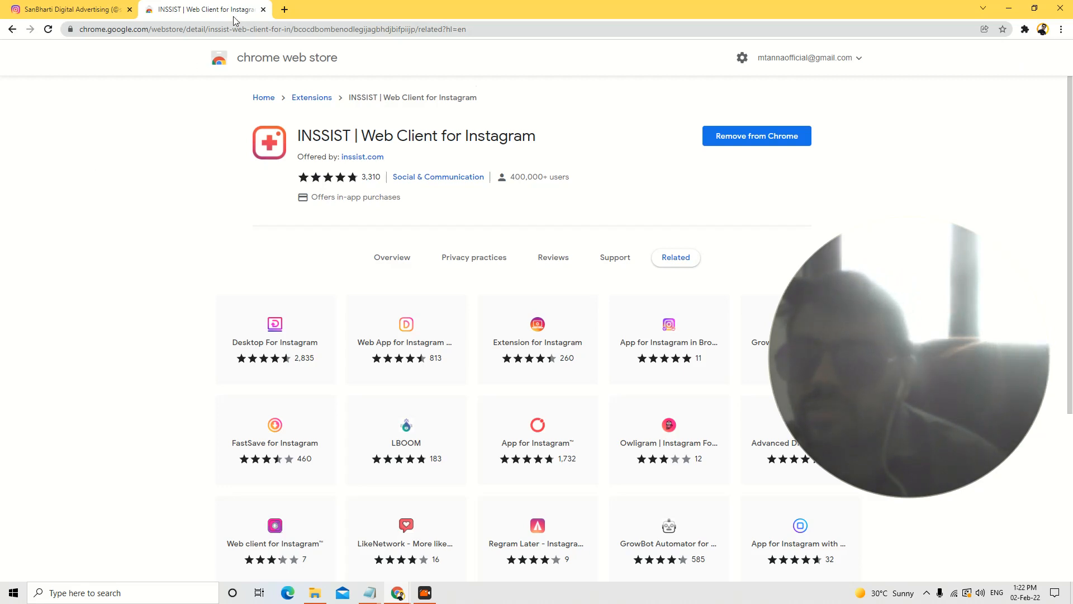
Close the Web Store page and reload the Instagram profile so INSSIST becomes available.
click(73, 9)
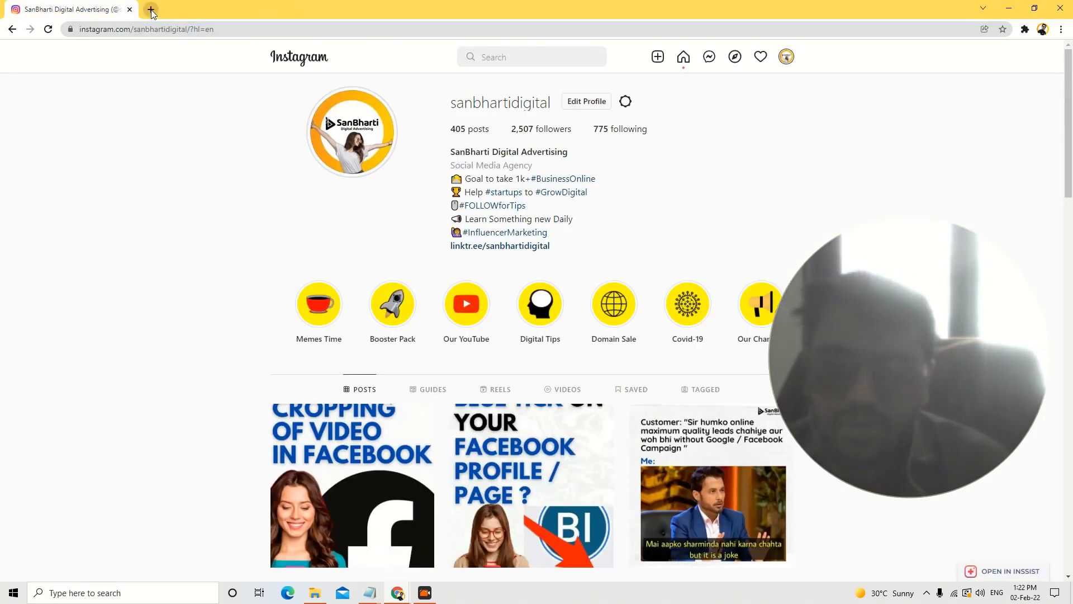
click(150, 9)
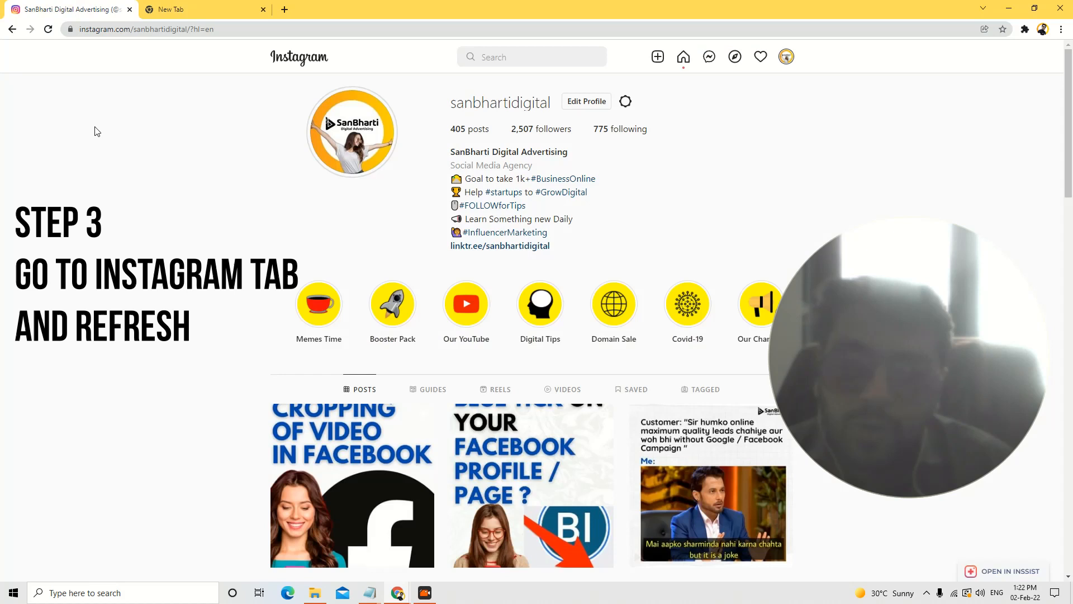
click(48, 29)
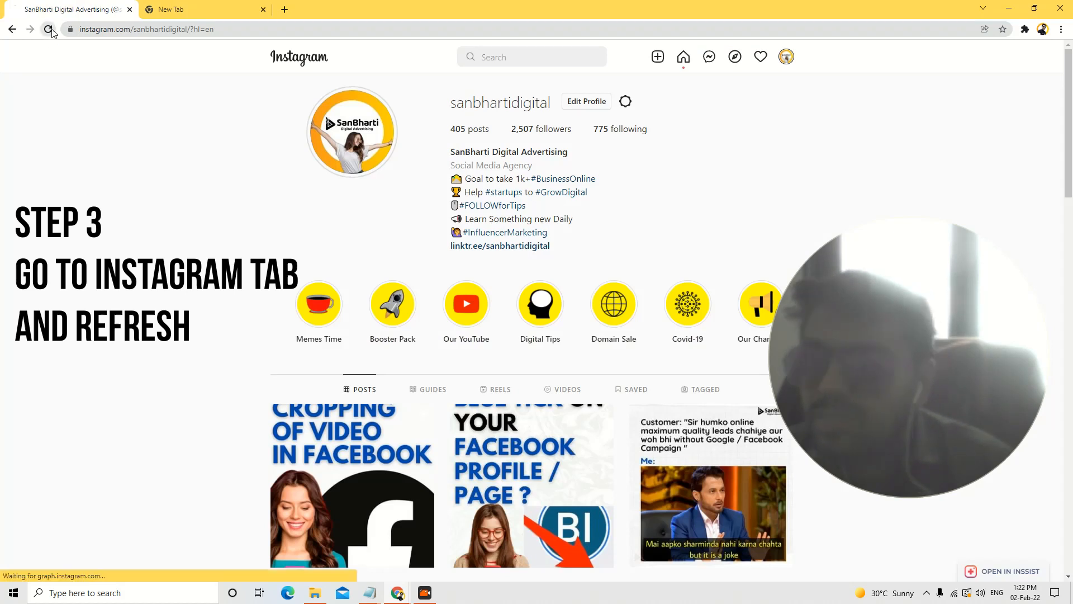
click(48, 29)
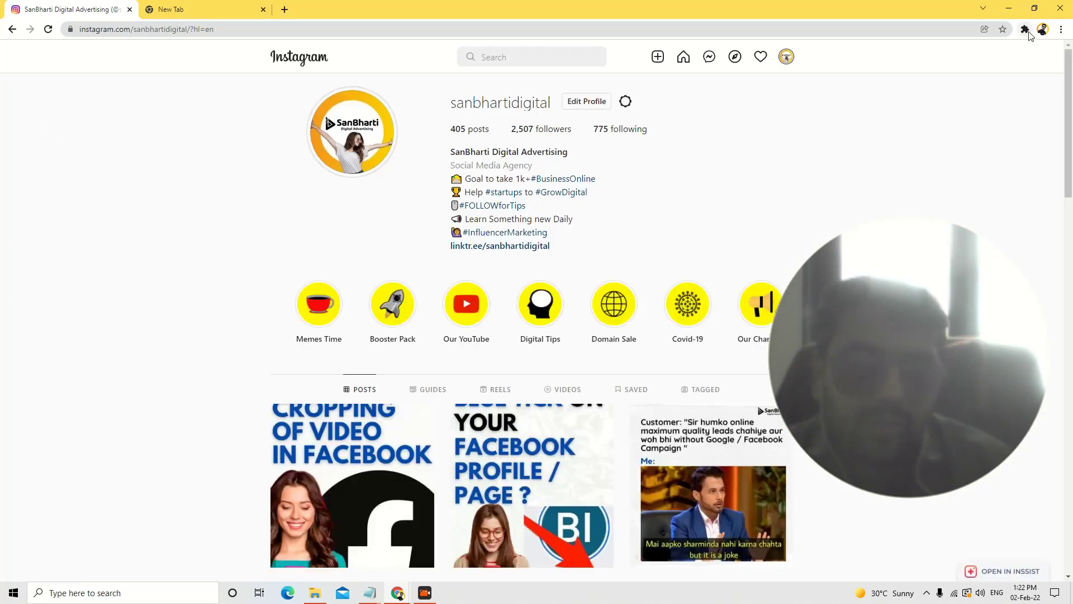
mouse_move(1026, 29)
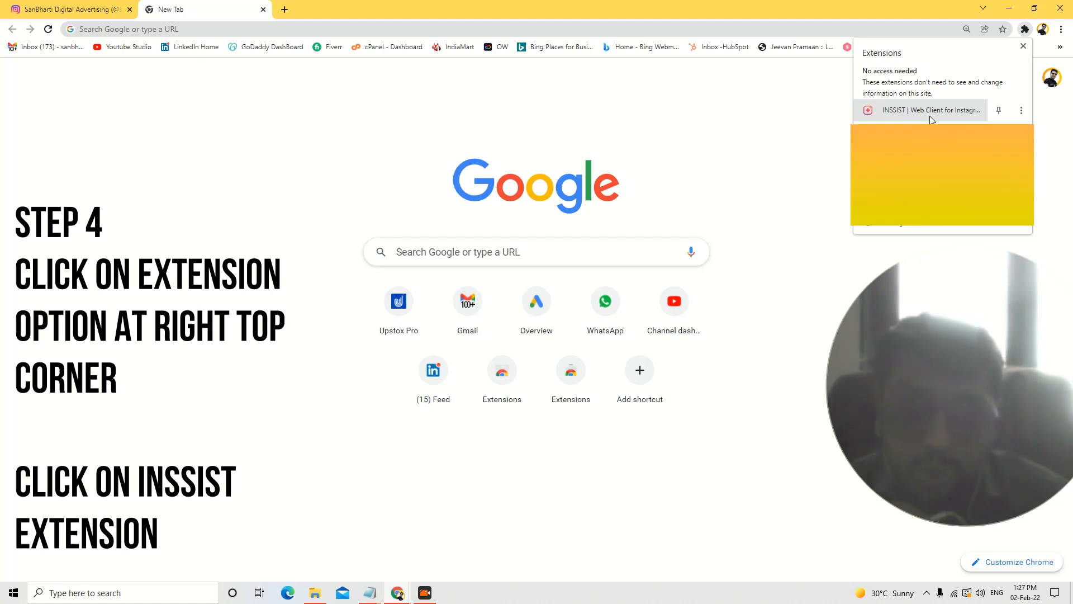
Launch INSSIST and browse the Instagram home feed in its phone-style client.
click(925, 109)
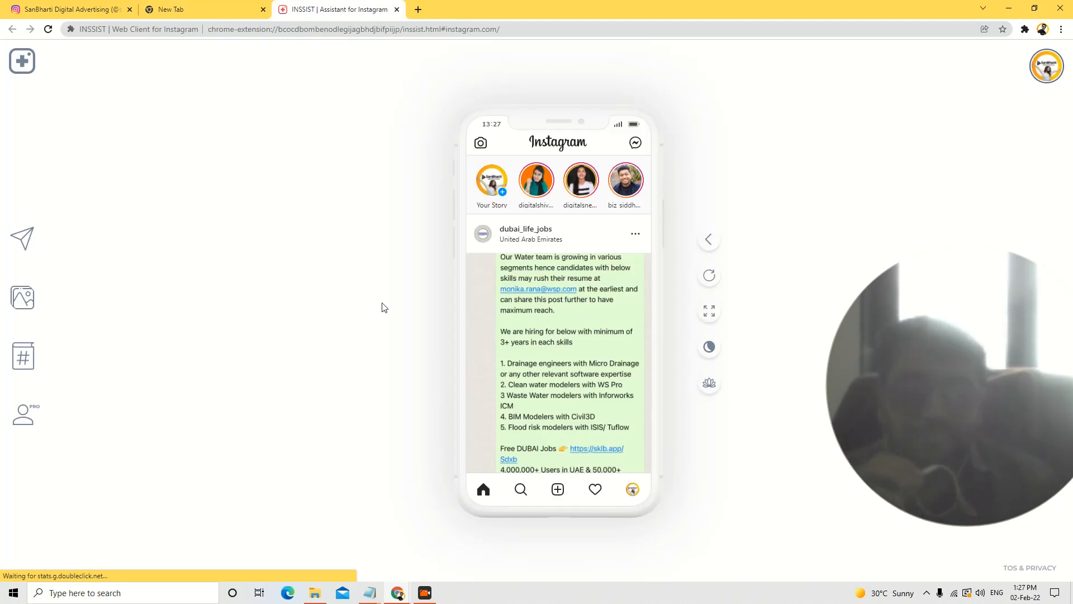
scroll(down, 3)
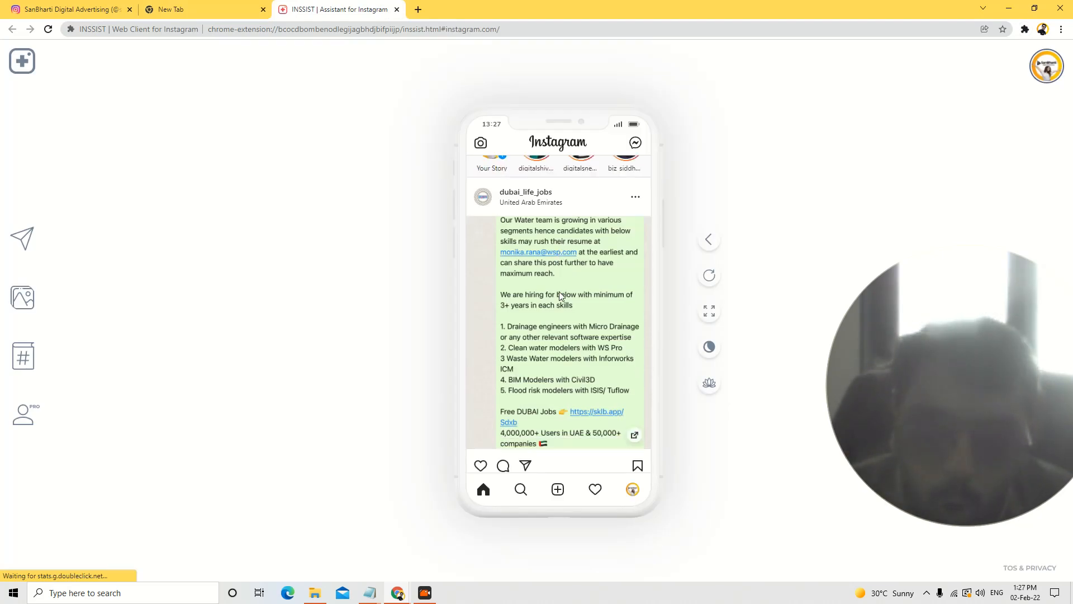
scroll(down, 3)
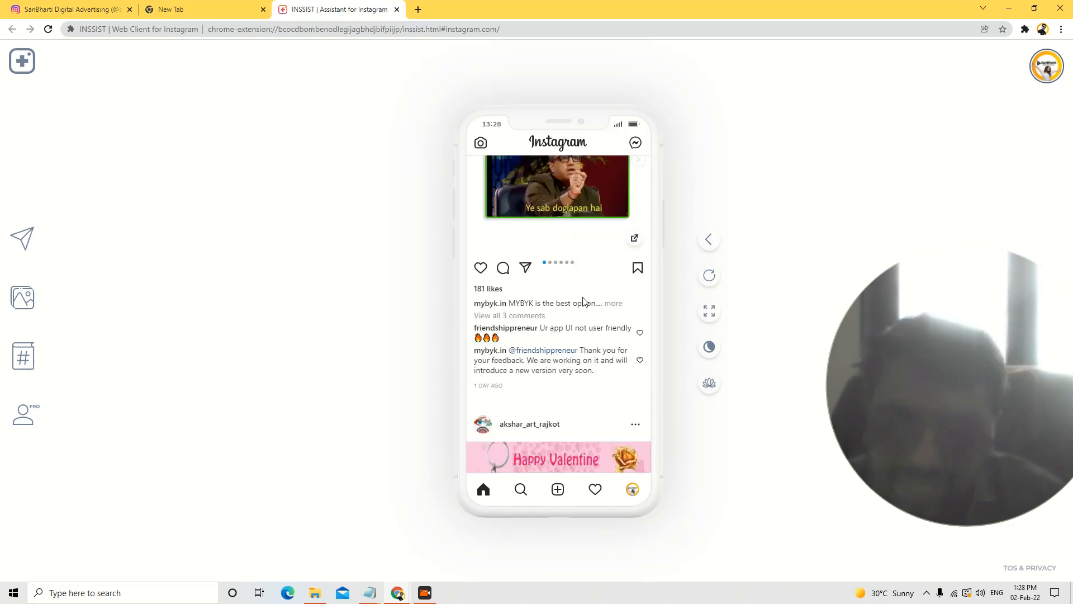
scroll(down, 3)
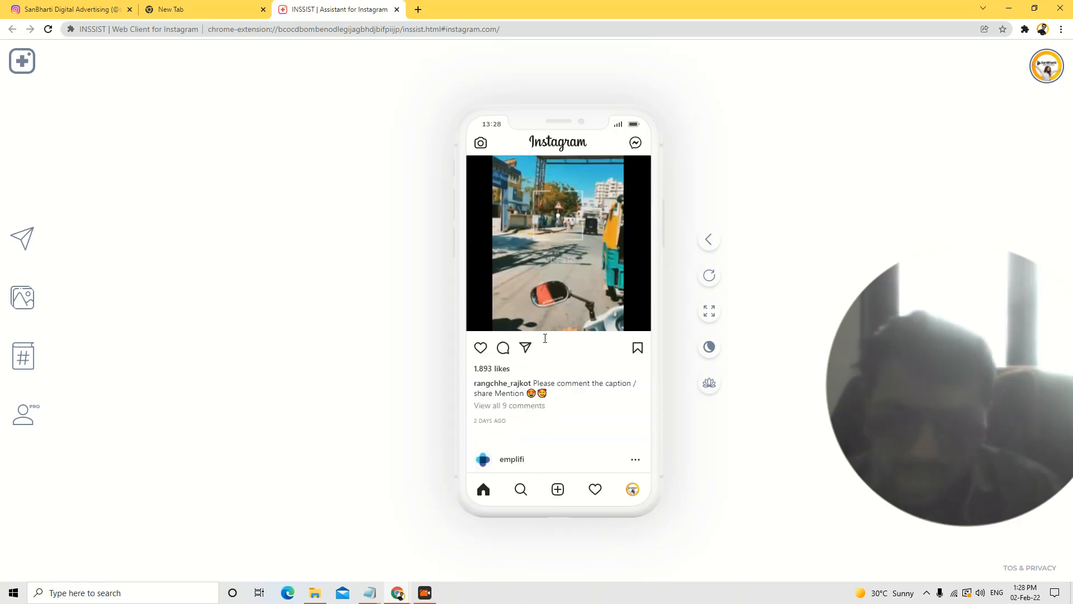
scroll(down, 3)
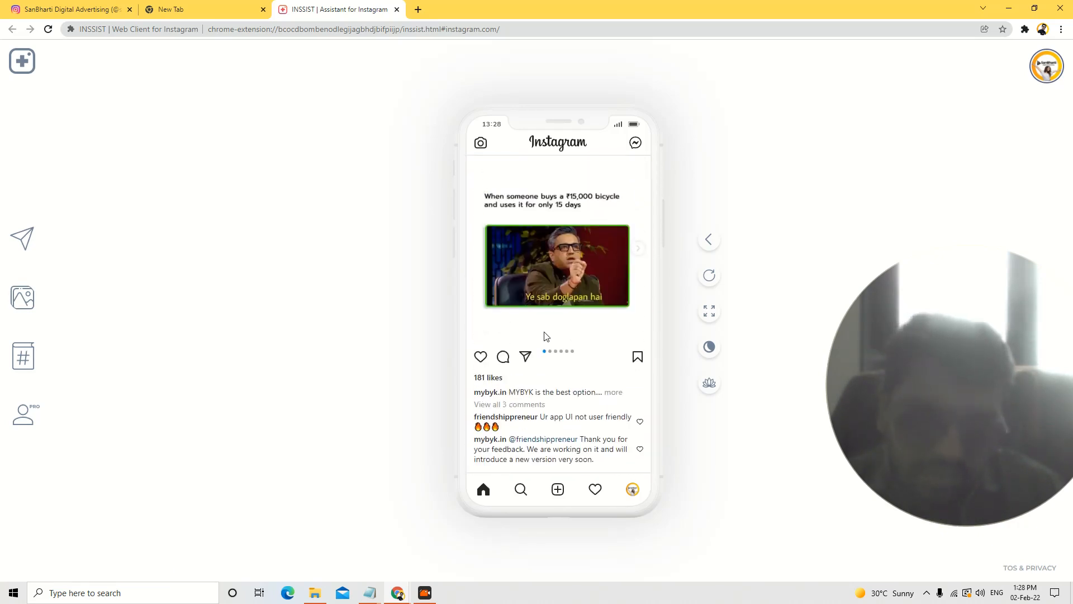
scroll(down, 3)
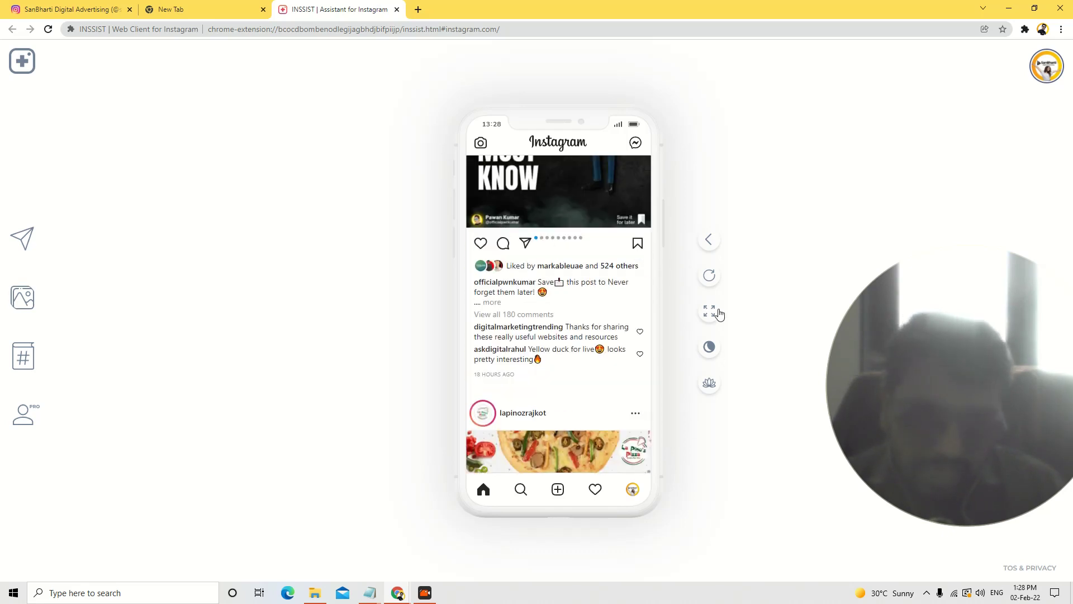
mouse_move(726, 389)
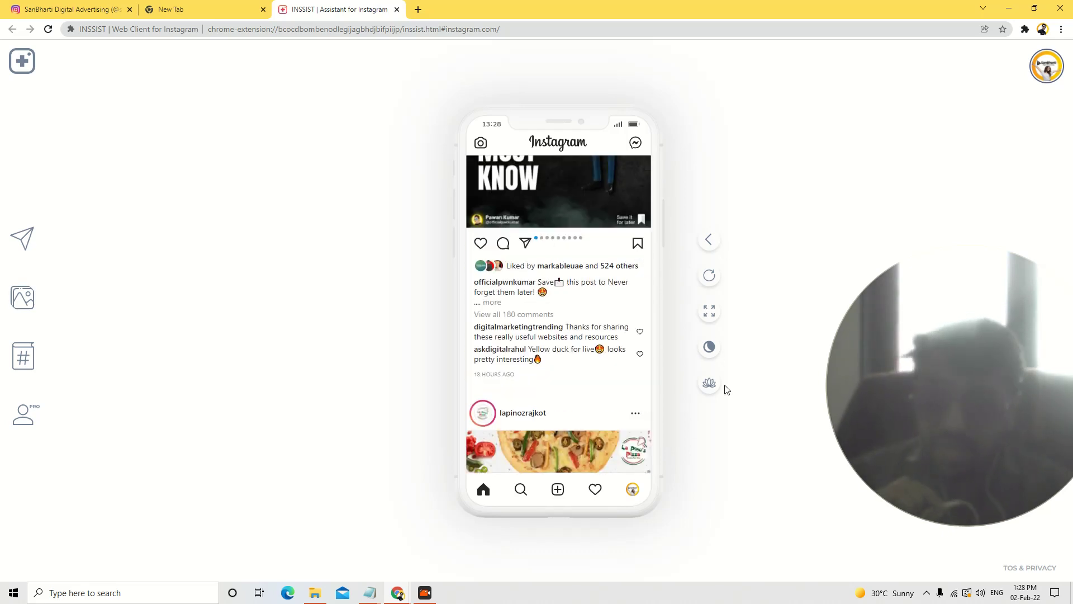
mouse_move(710, 384)
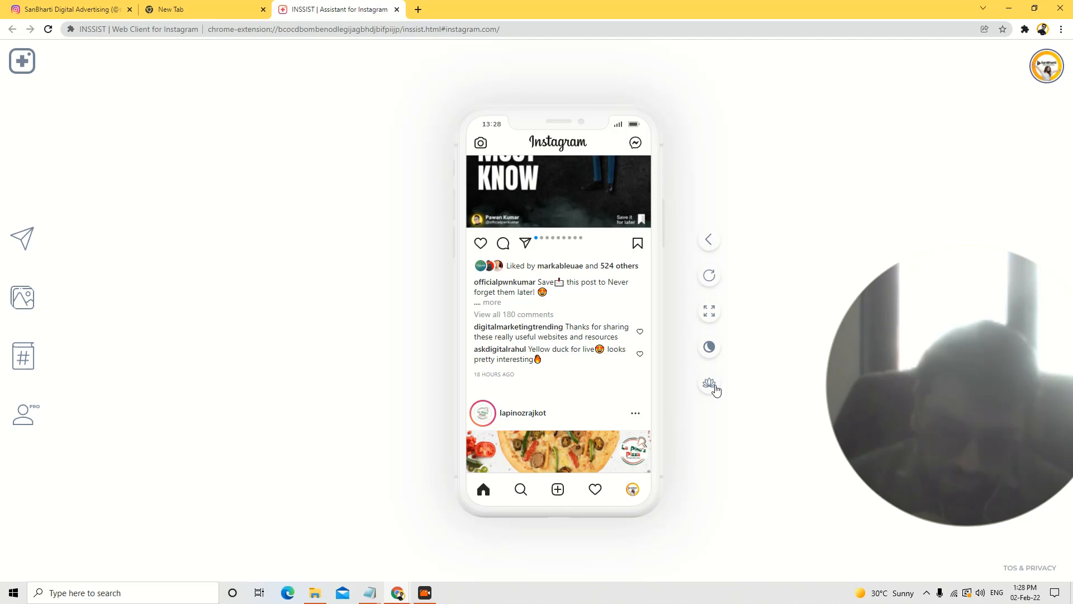
mouse_move(708, 417)
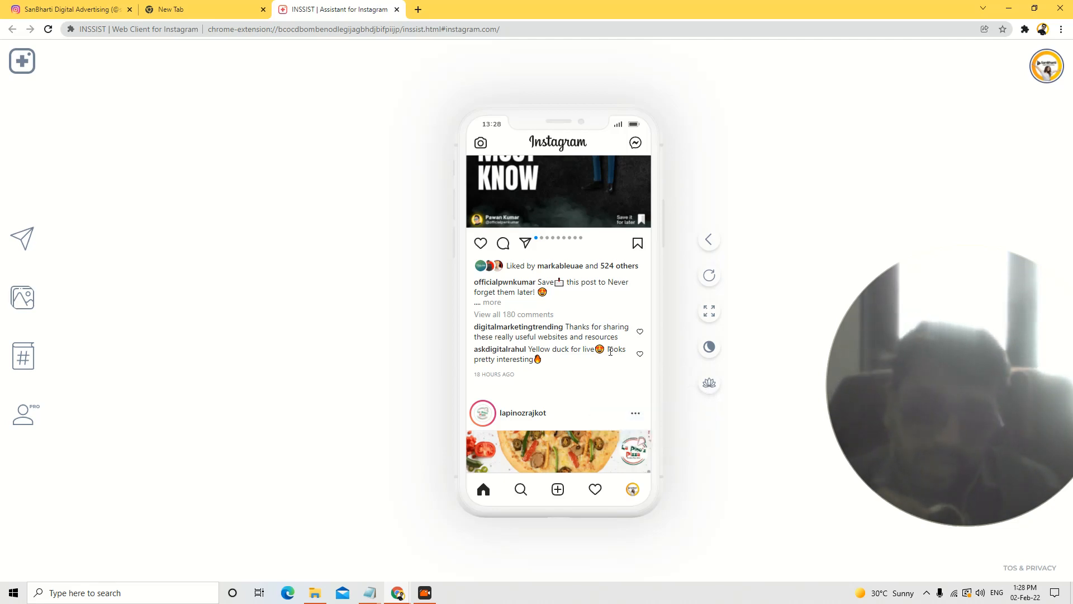
mouse_move(708, 382)
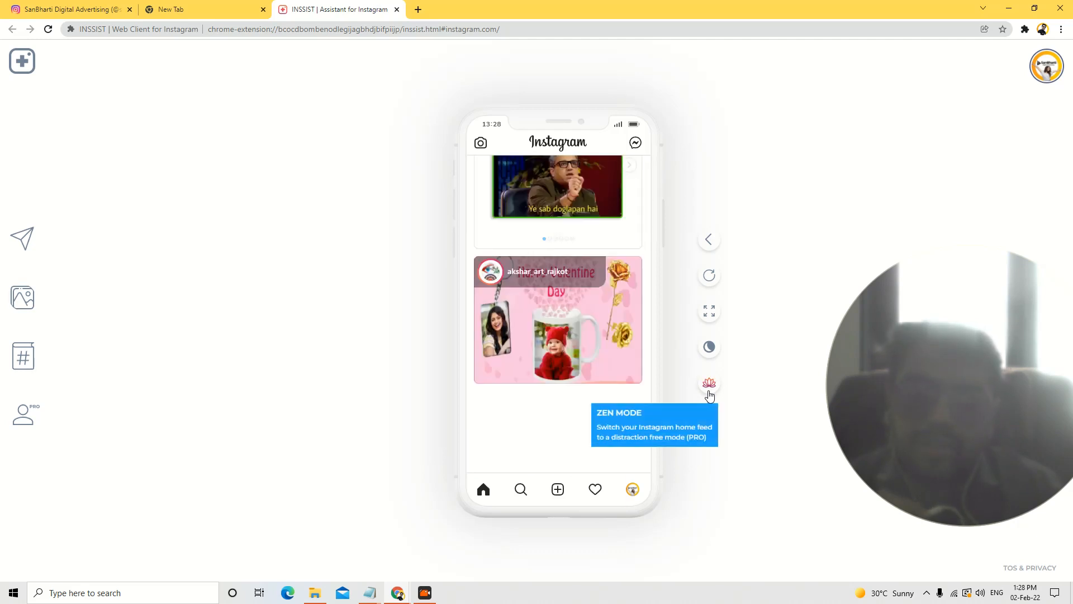
scroll(down, 3)
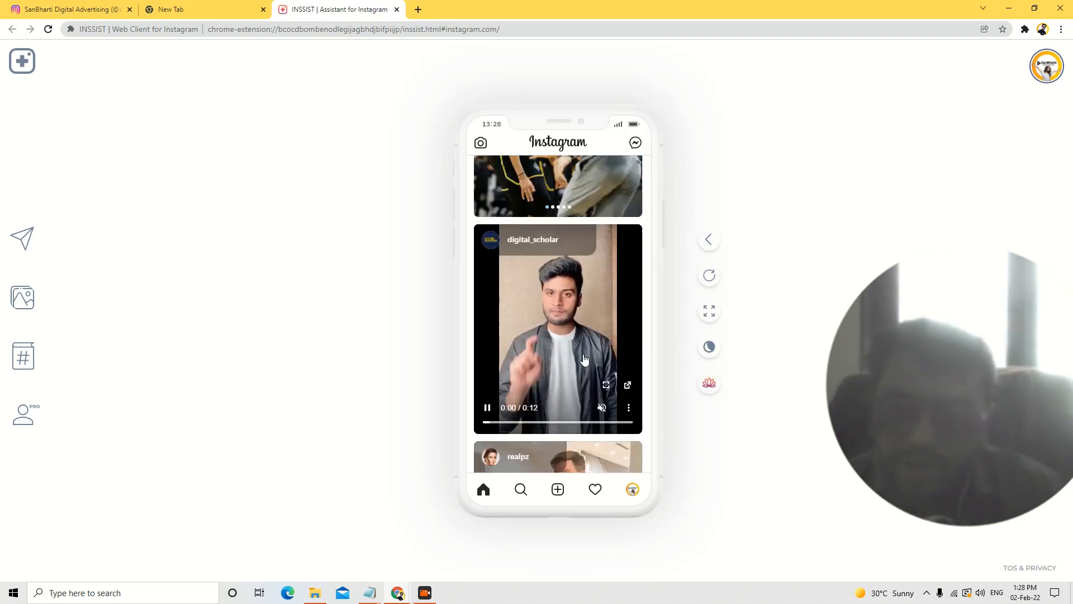
scroll(down, 3)
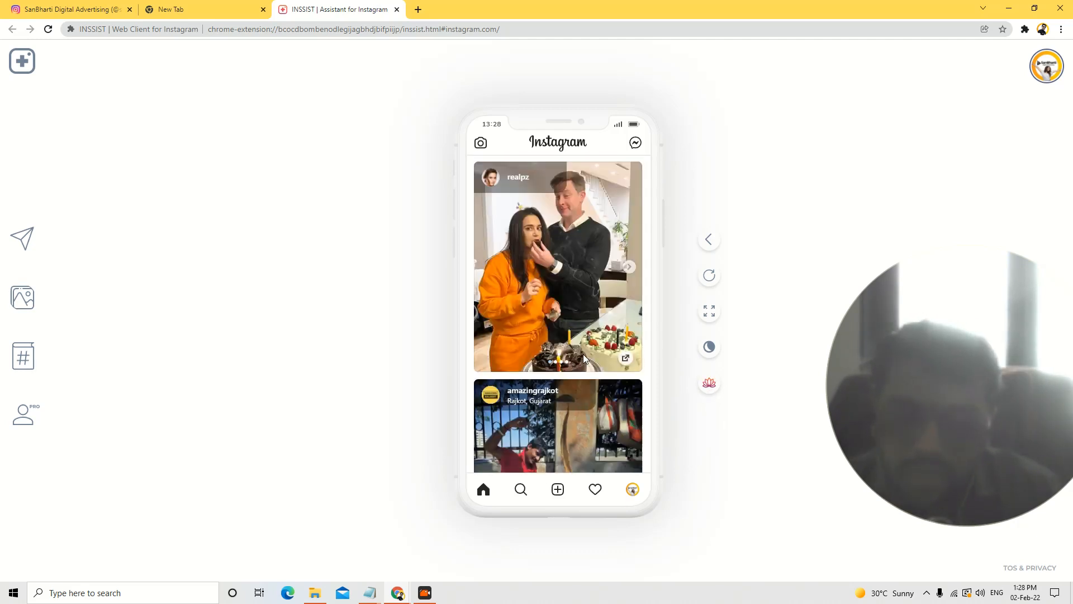
scroll(down, 3)
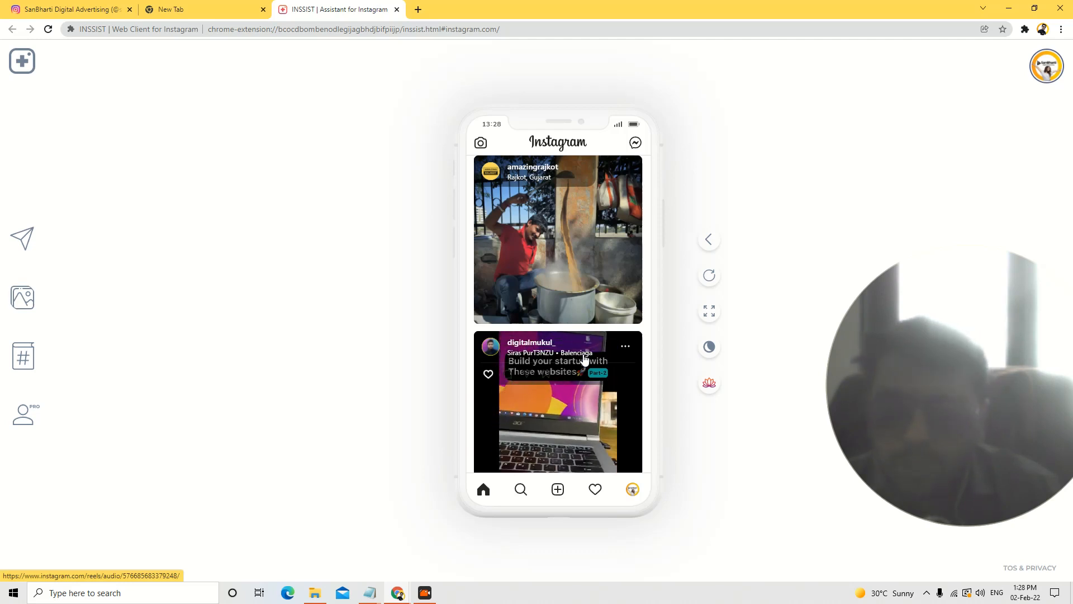
scroll(down, 3)
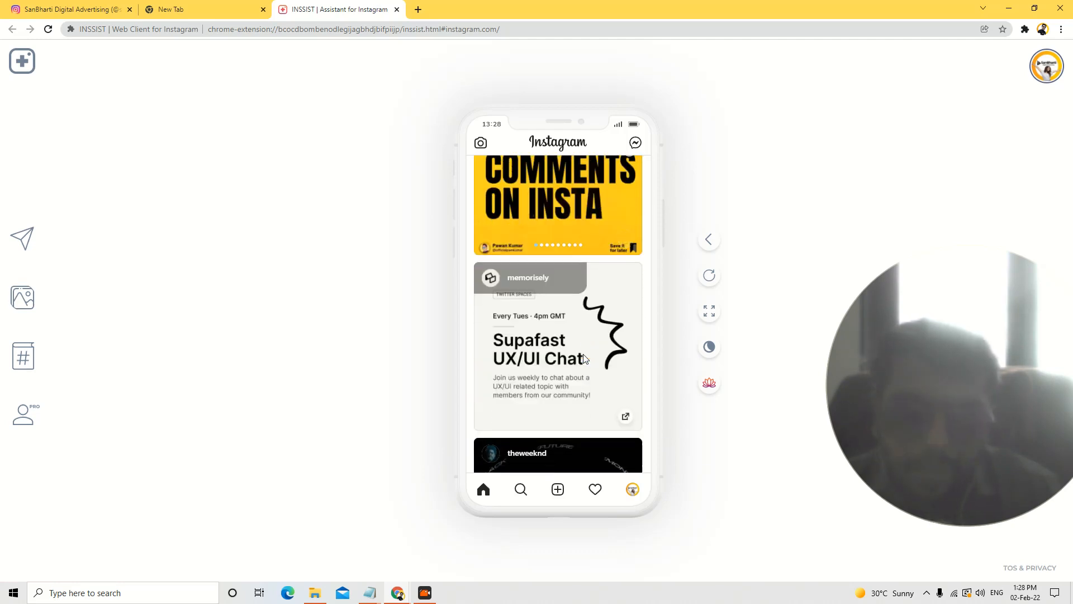
scroll(down, 3)
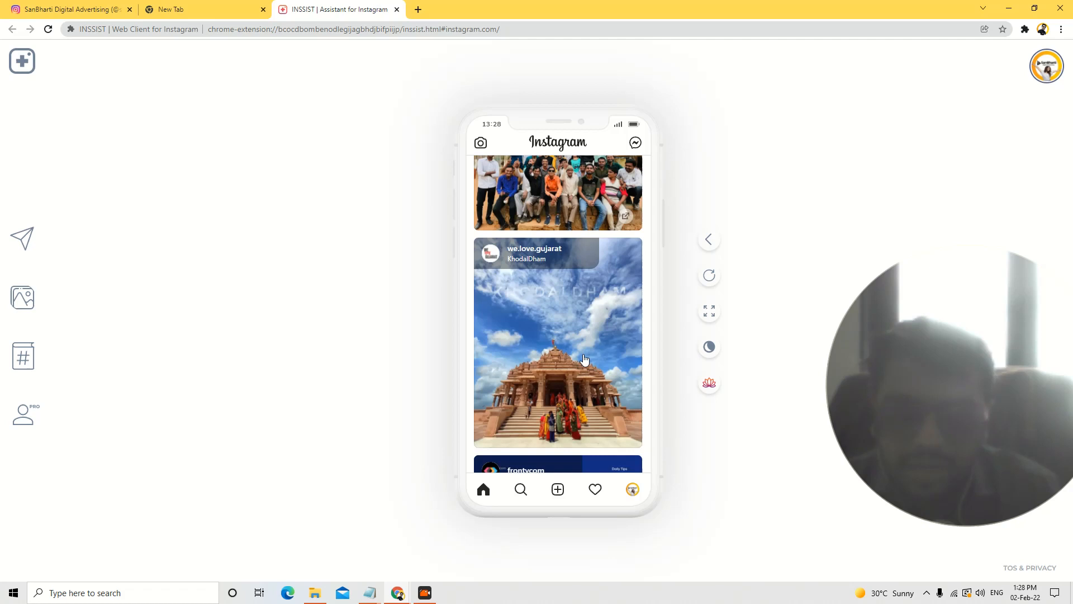
mouse_move(708, 385)
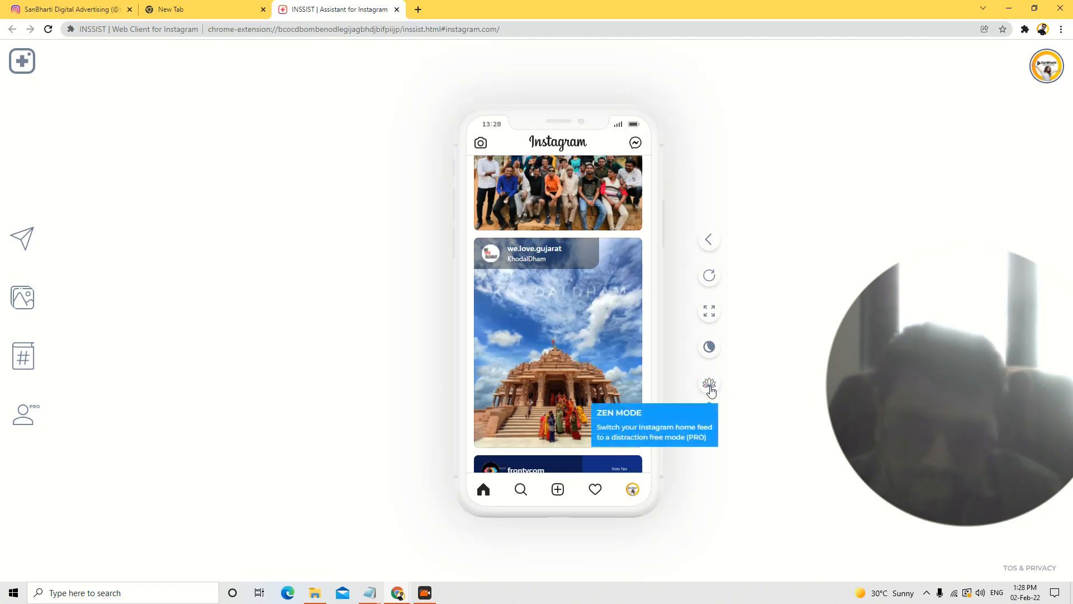
click(709, 385)
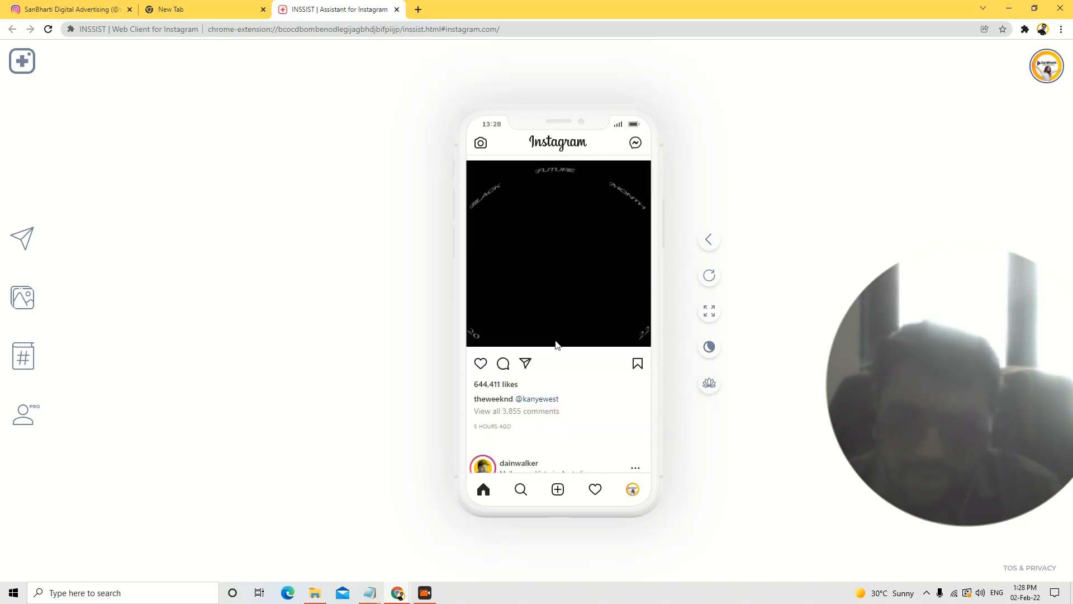
scroll(down, 3)
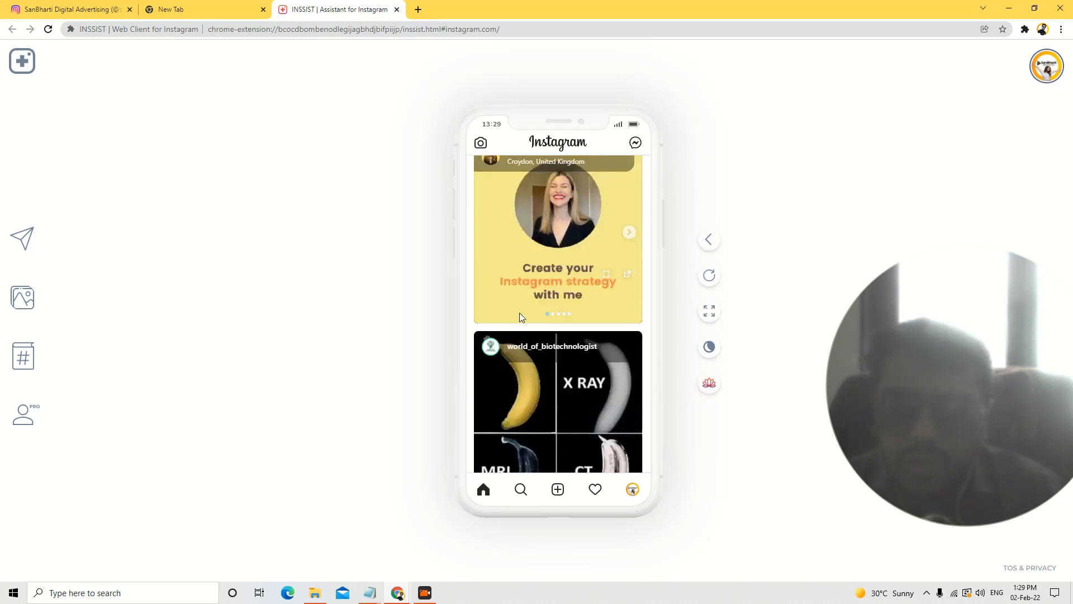
scroll(down, 3)
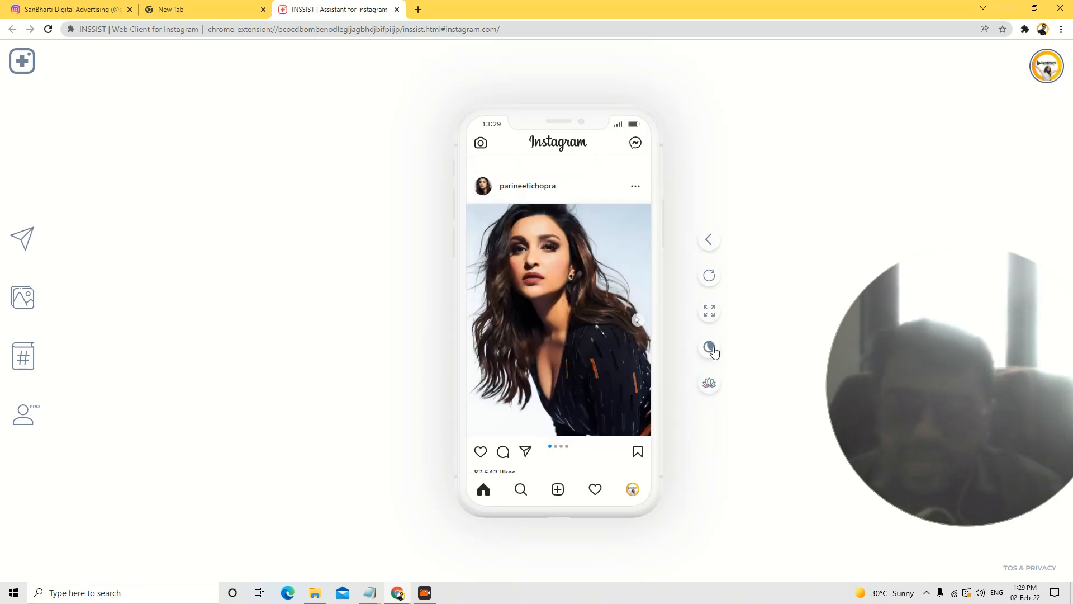
Switch the INSSIST web client to its dark theme and browse the feed.
click(708, 346)
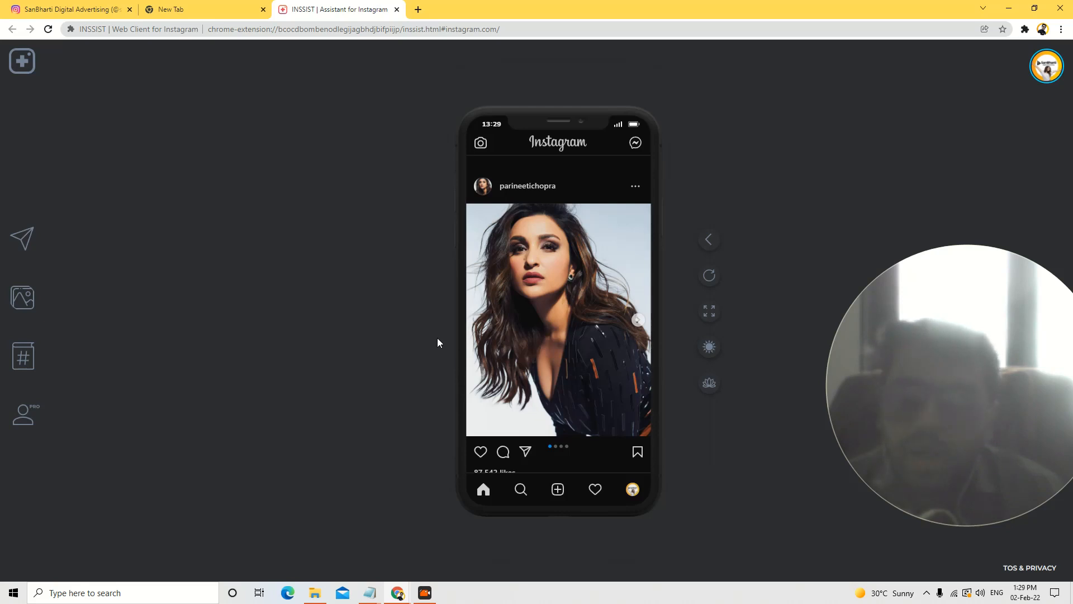
scroll(down, 3)
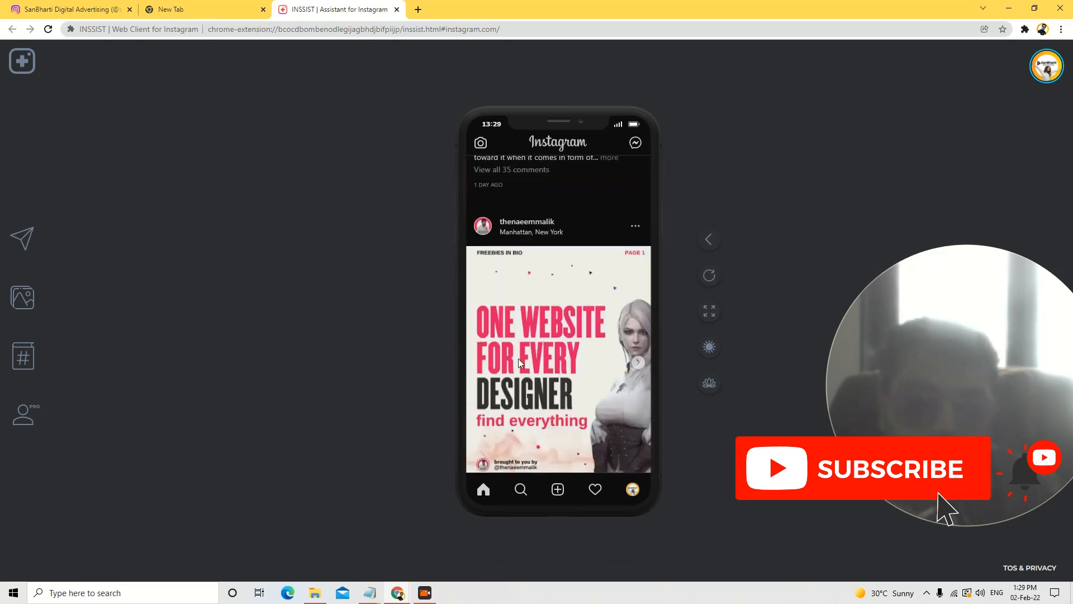
scroll(down, 3)
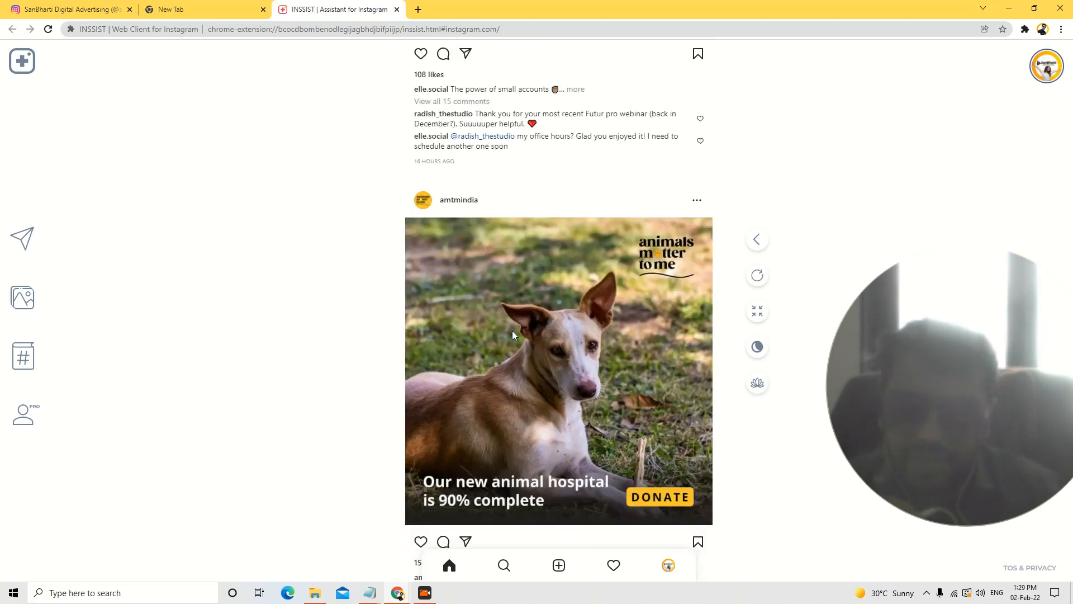
Scroll through the Instagram feed in the expanded INSSIST view.
scroll(down, 3)
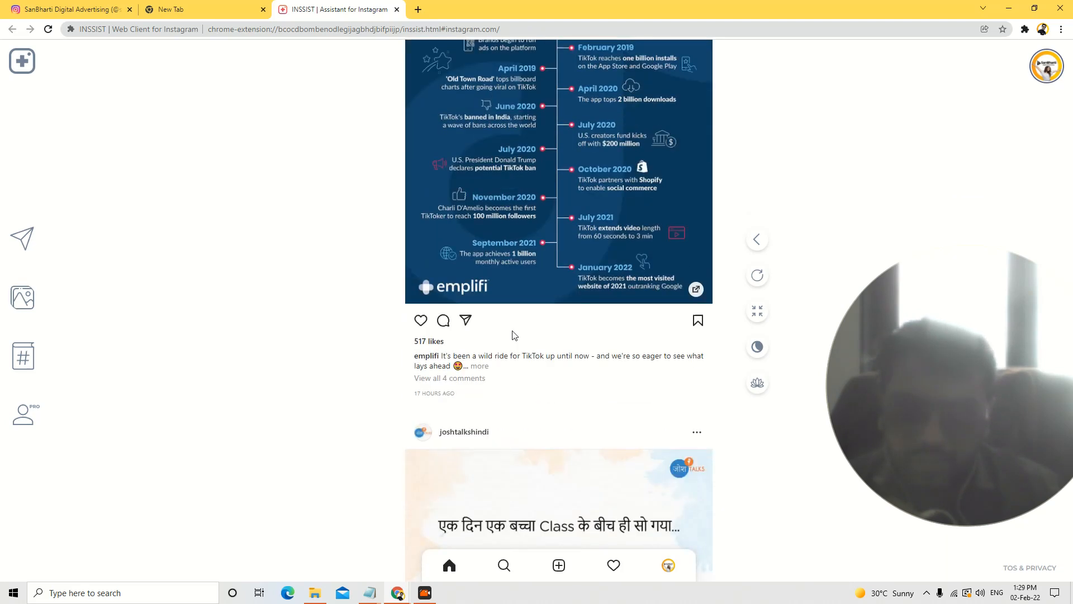
scroll(down, 3)
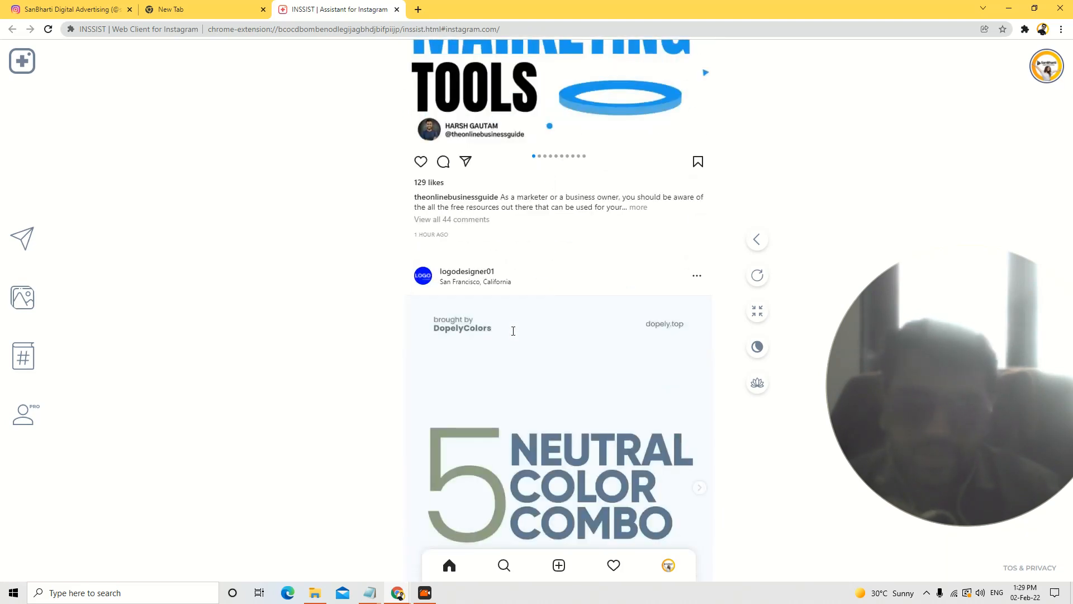
scroll(down, 3)
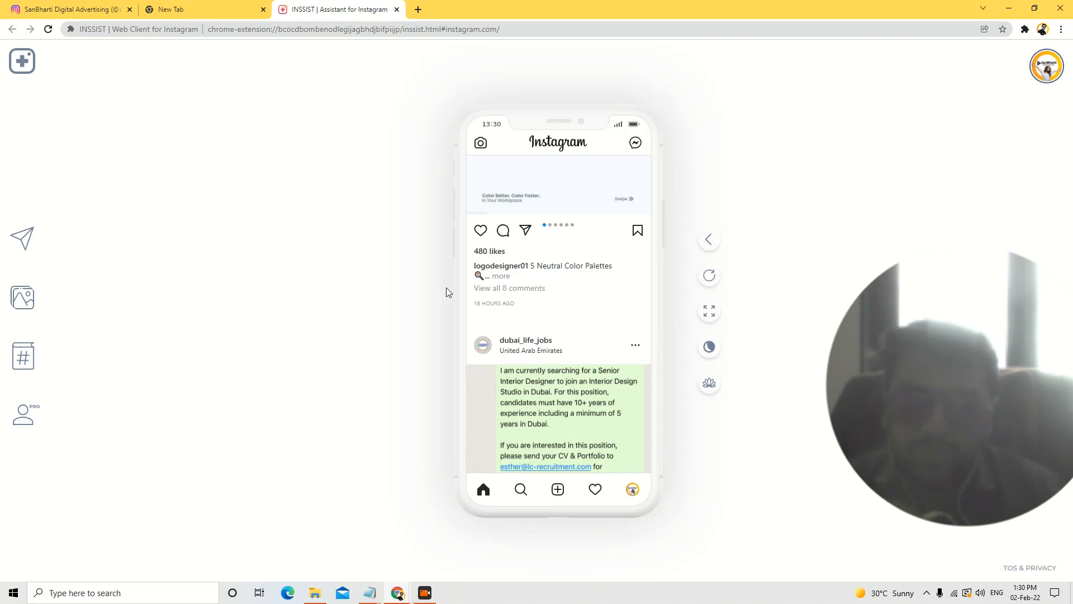
scroll(down, 3)
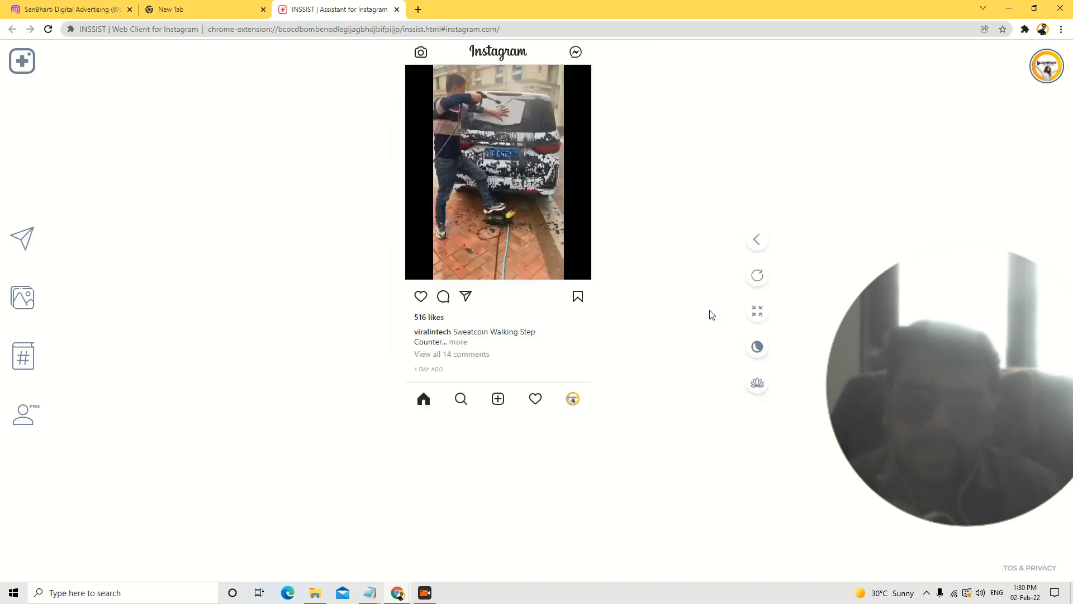
scroll(down, 3)
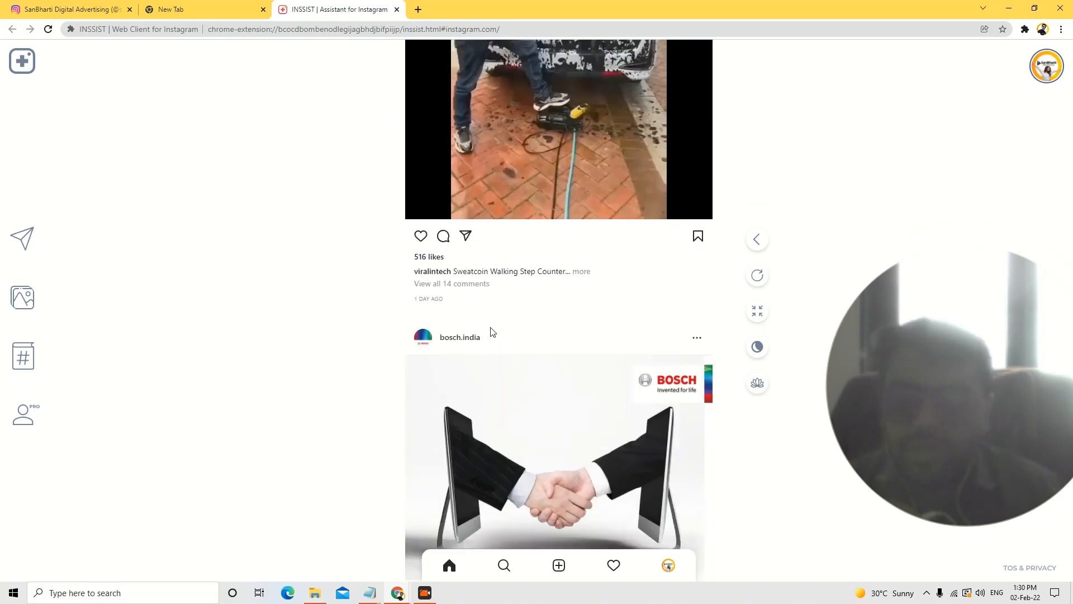
scroll(down, 3)
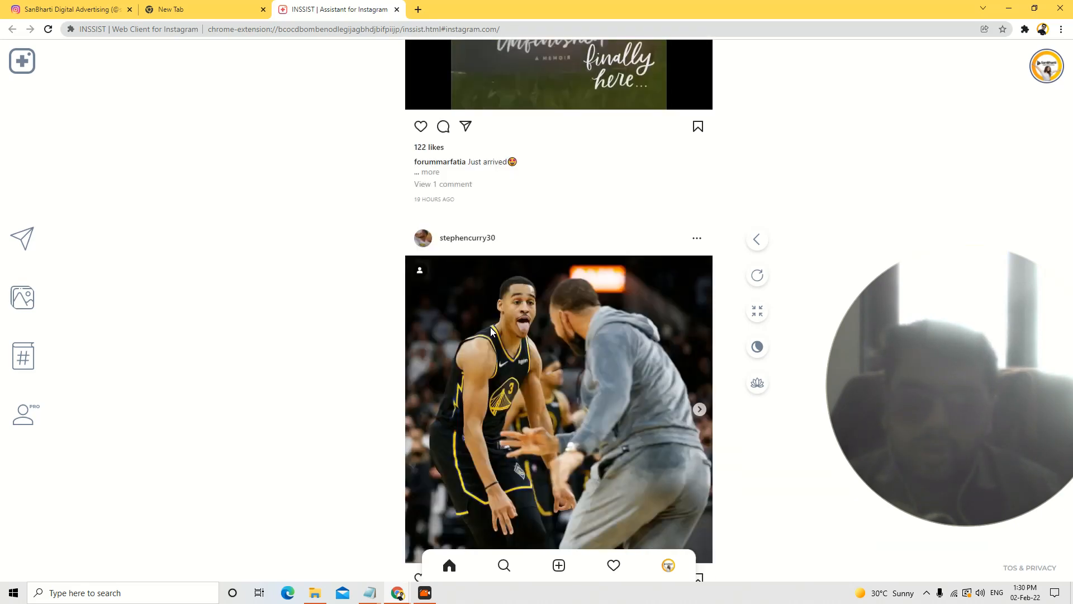
scroll(down, 3)
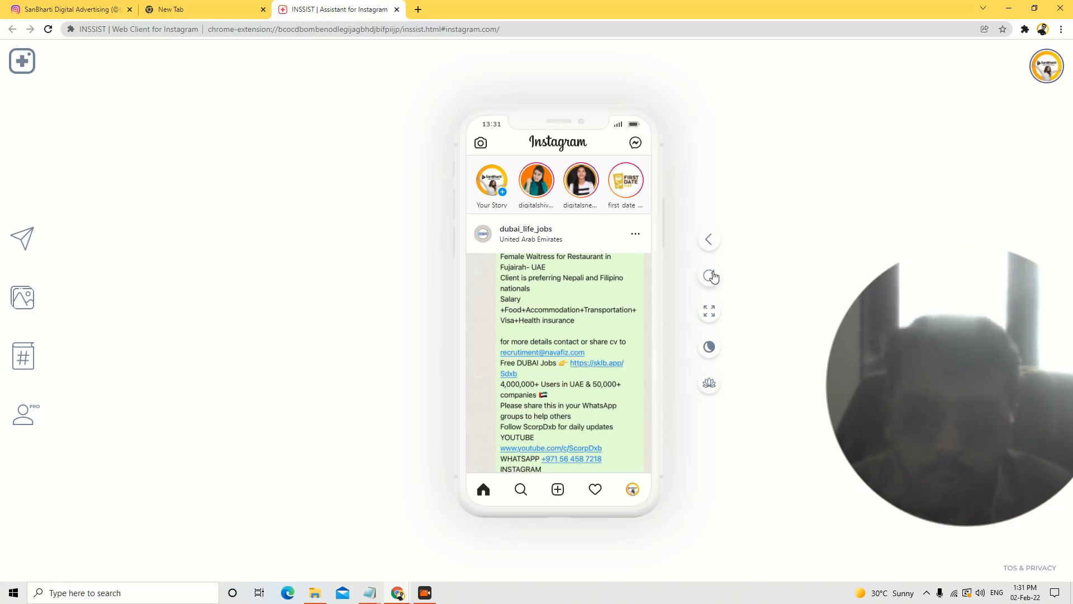
scroll(down, 3)
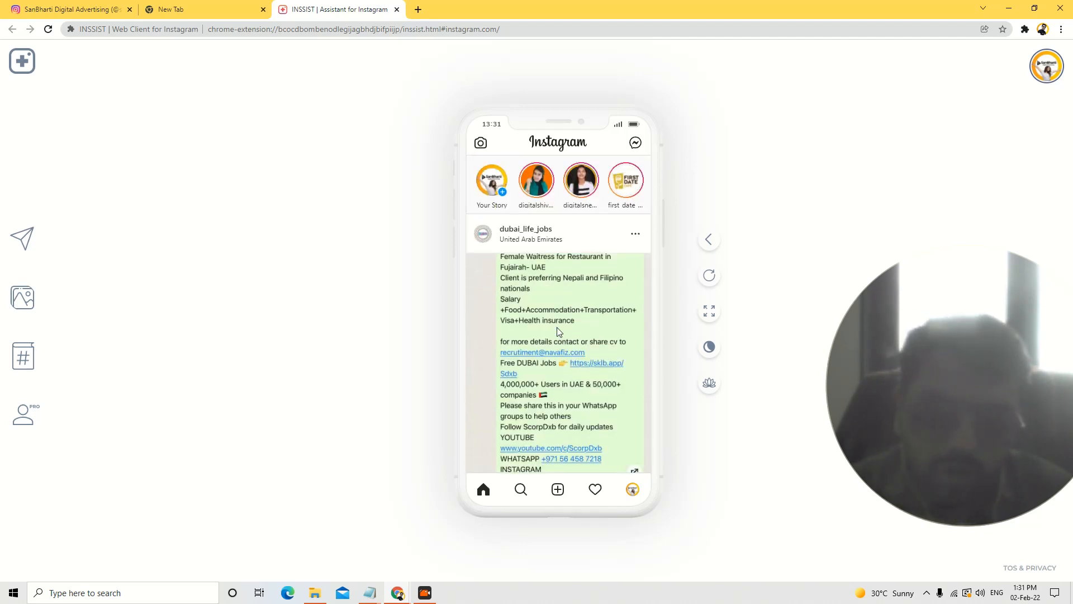
click(709, 275)
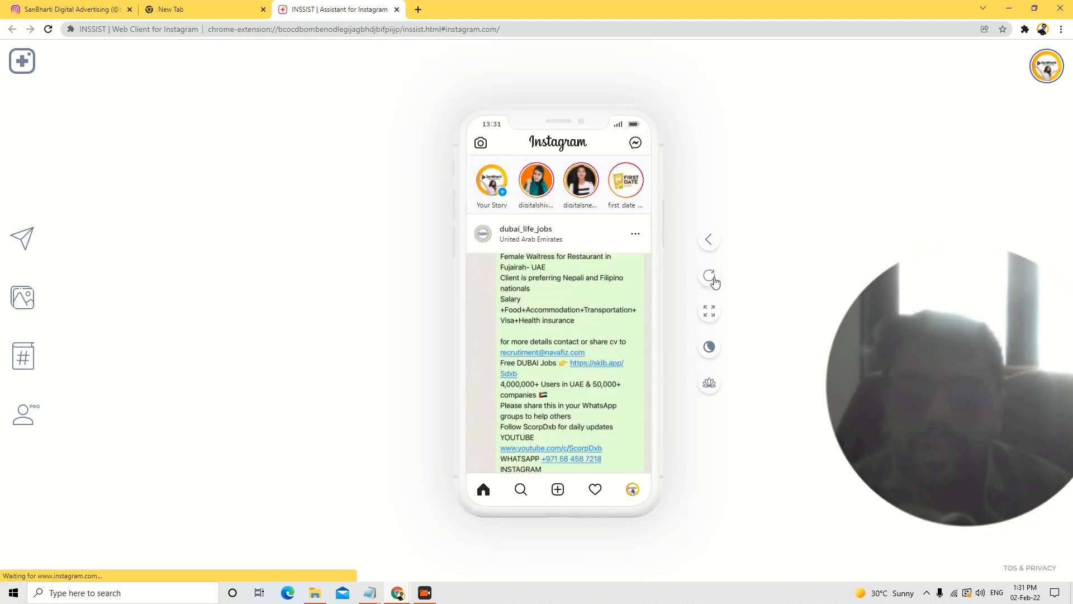
click(708, 275)
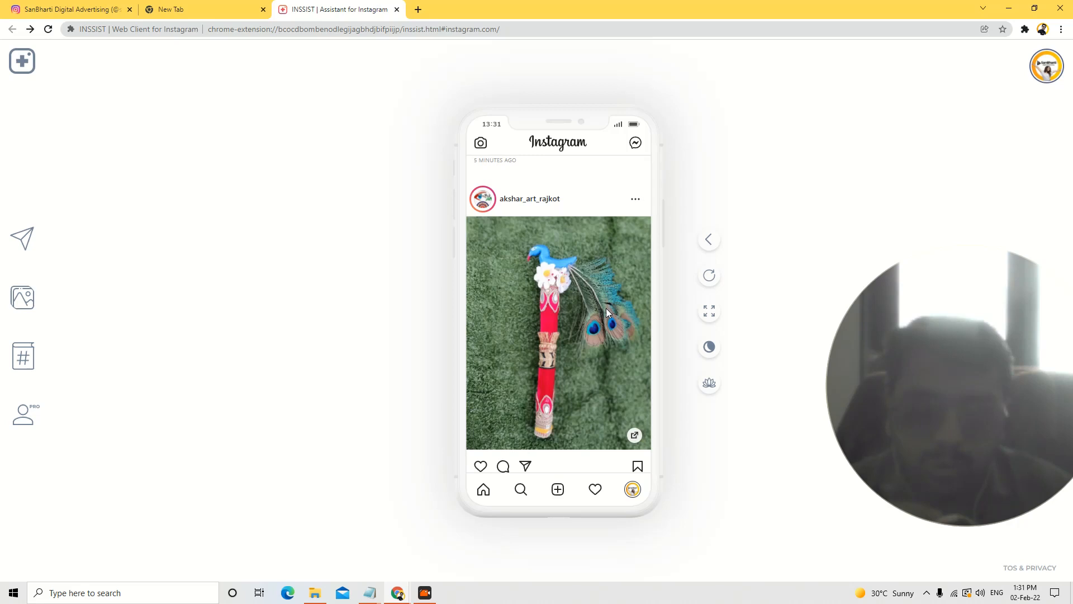
scroll(down, 3)
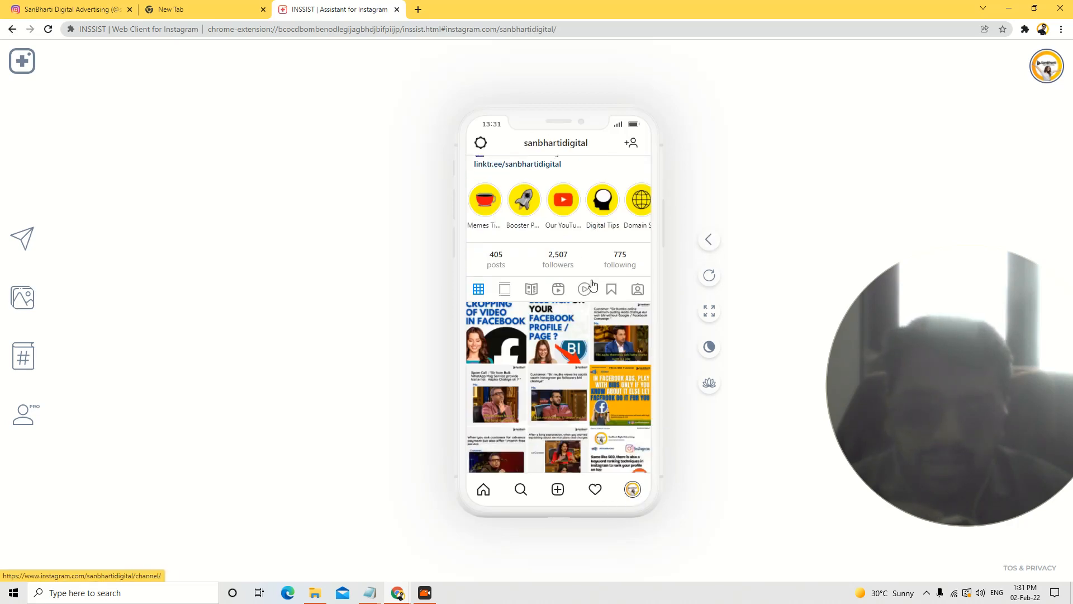
click(708, 240)
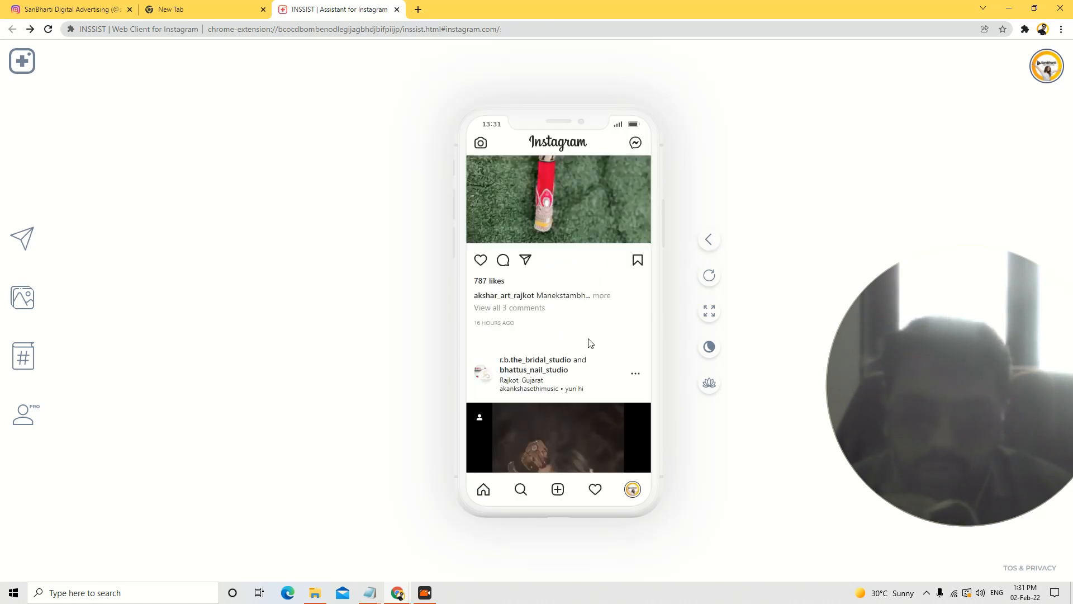
scroll(down, 3)
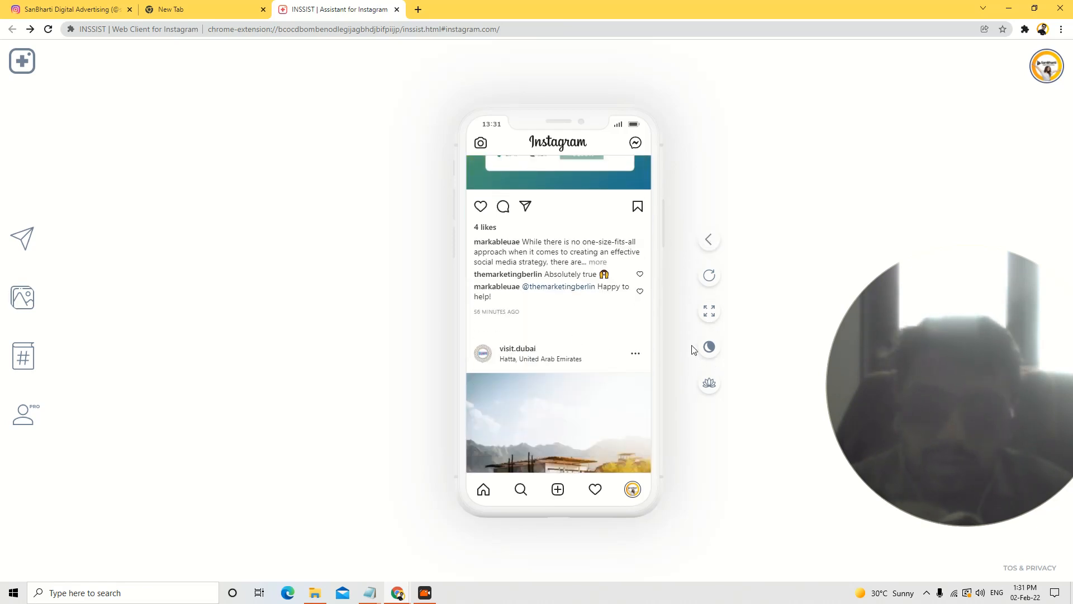
scroll(down, 3)
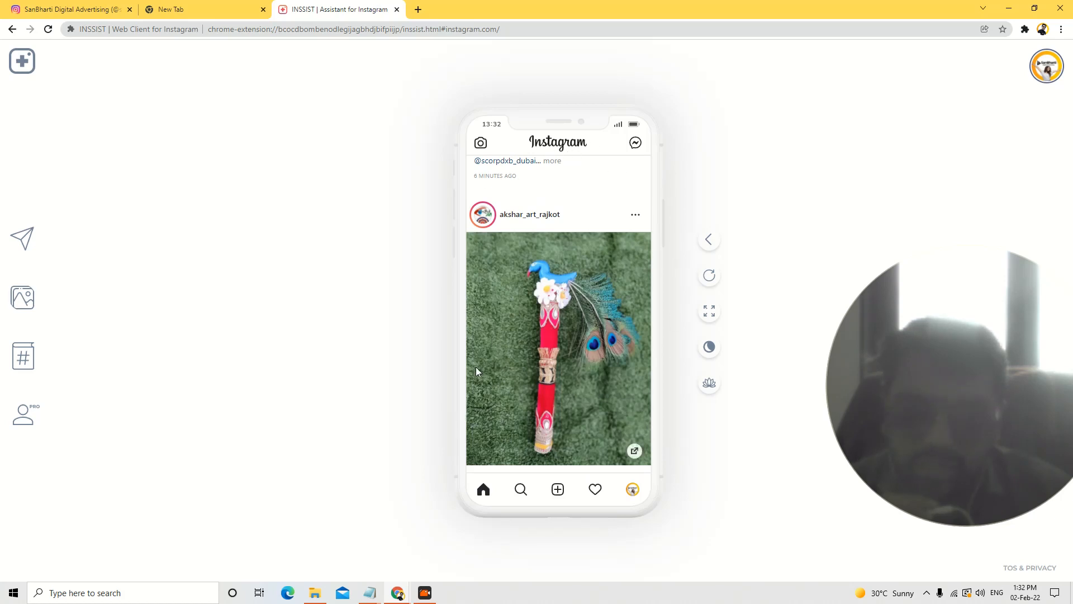
scroll(down, 3)
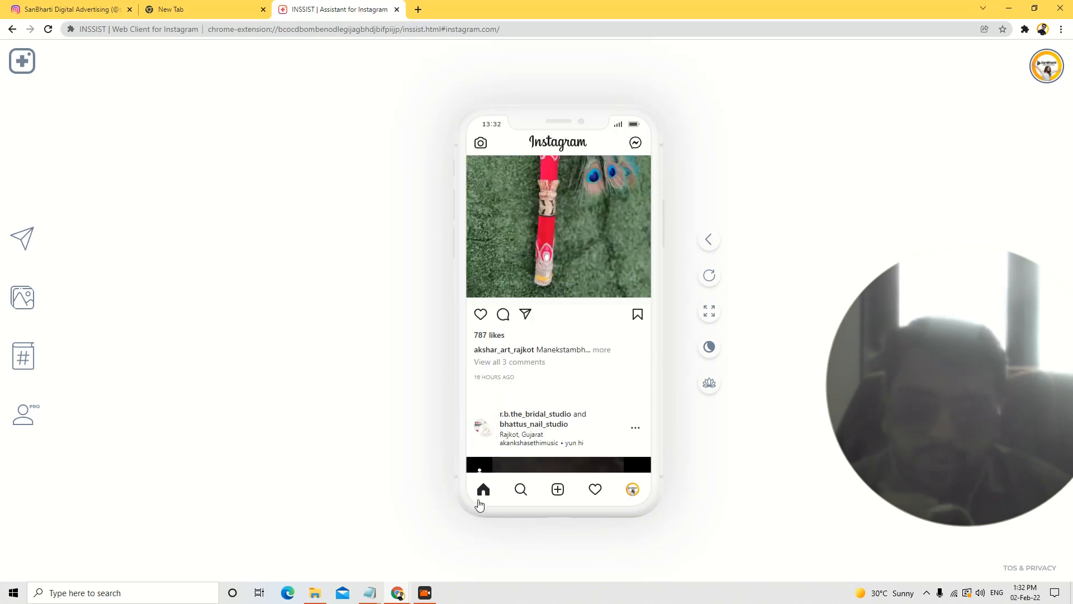
click(521, 490)
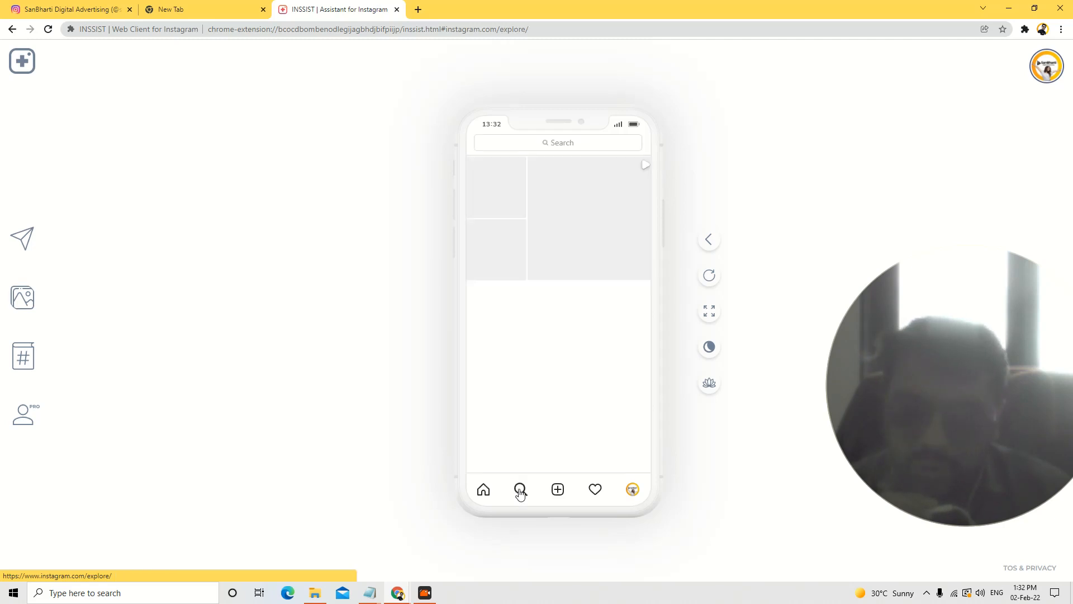
click(521, 489)
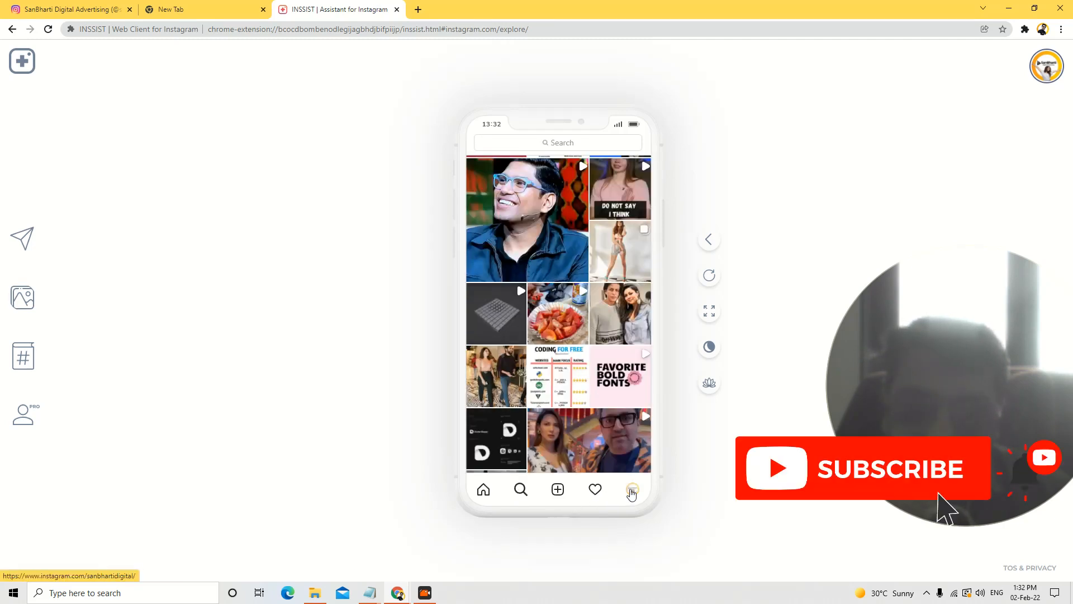
click(633, 490)
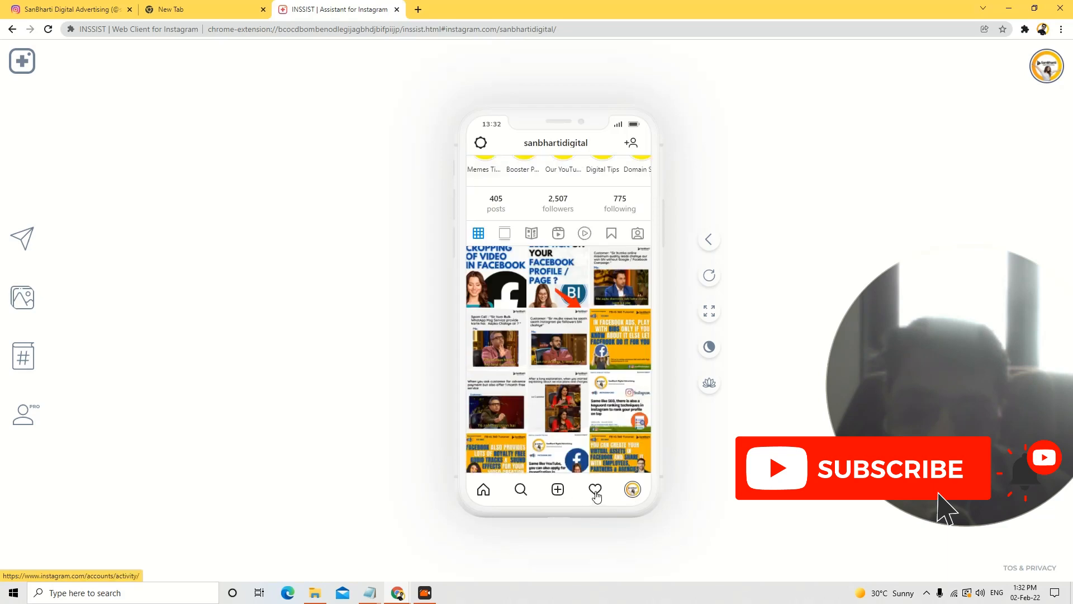
click(595, 490)
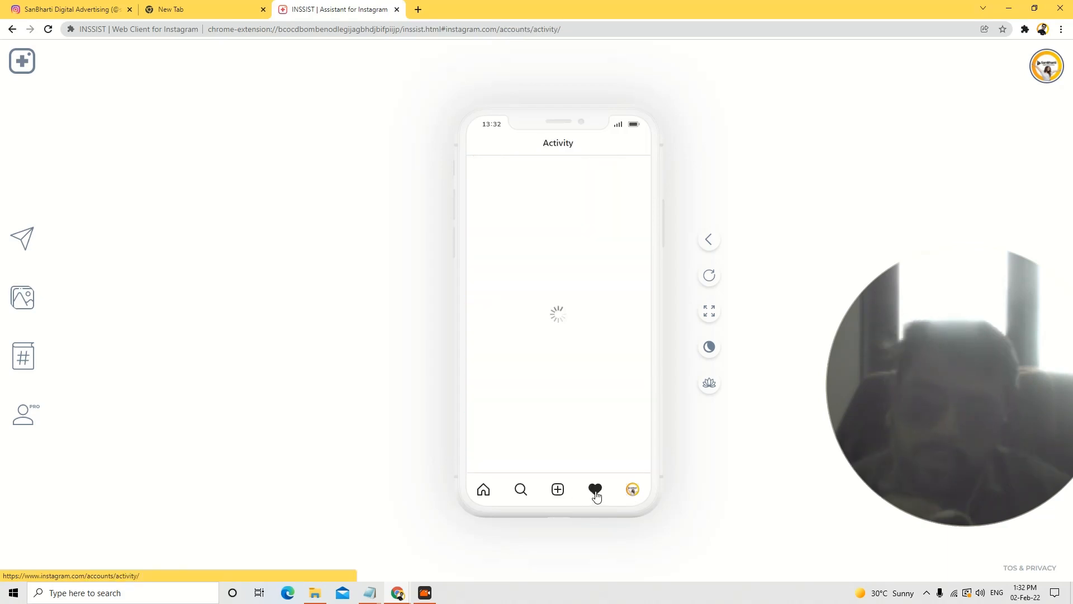
click(595, 489)
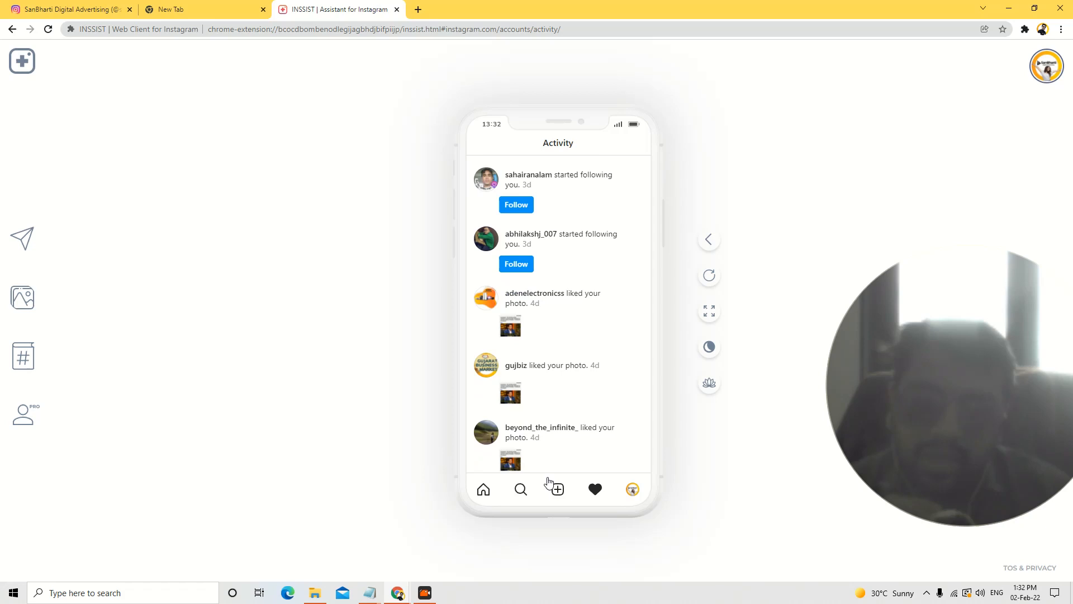
click(482, 489)
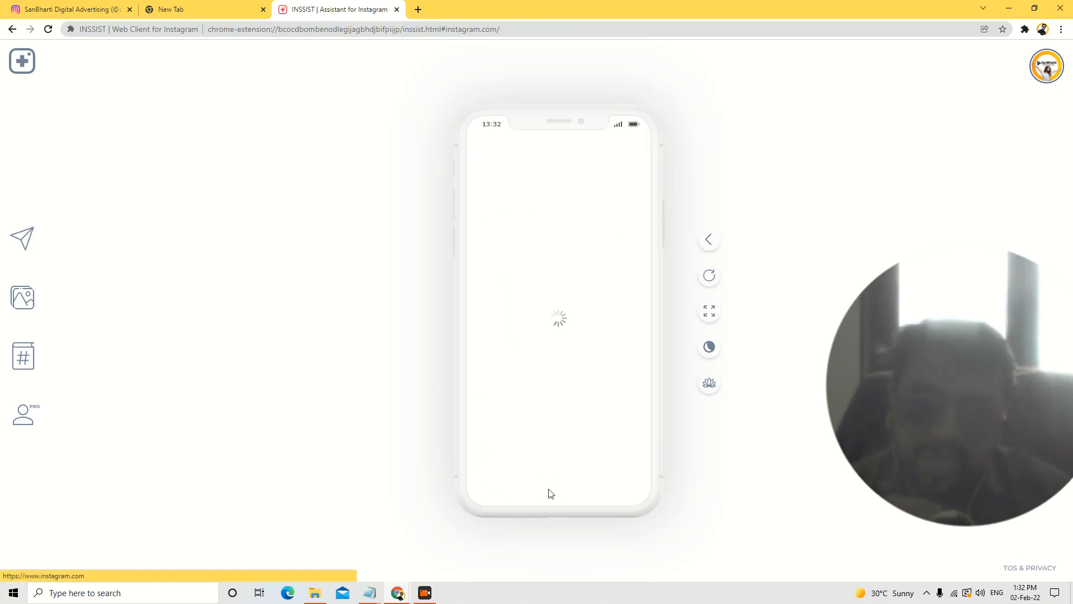
click(557, 490)
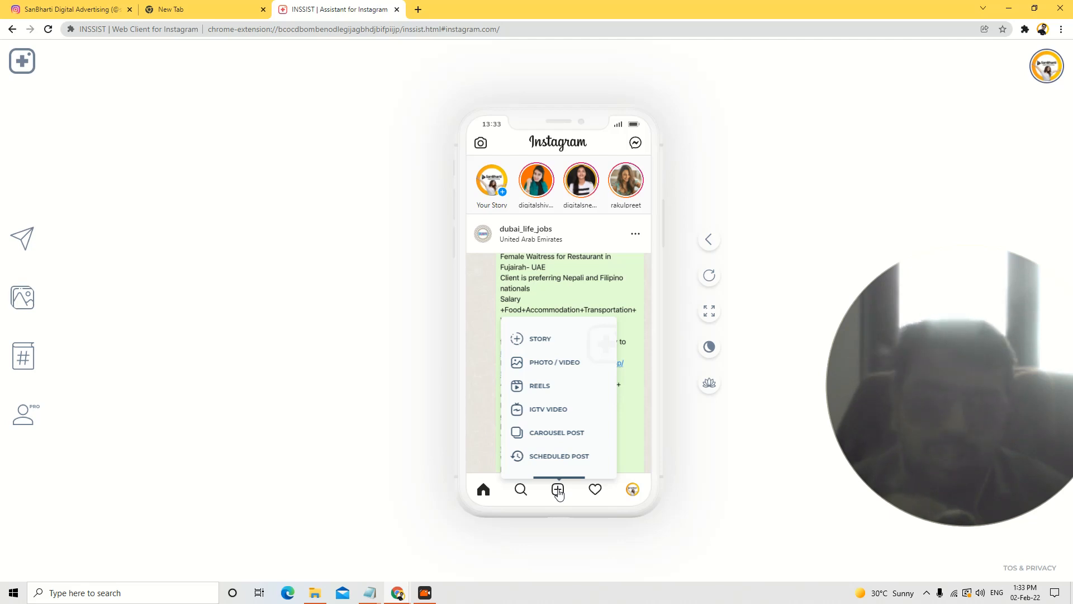
mouse_move(555, 445)
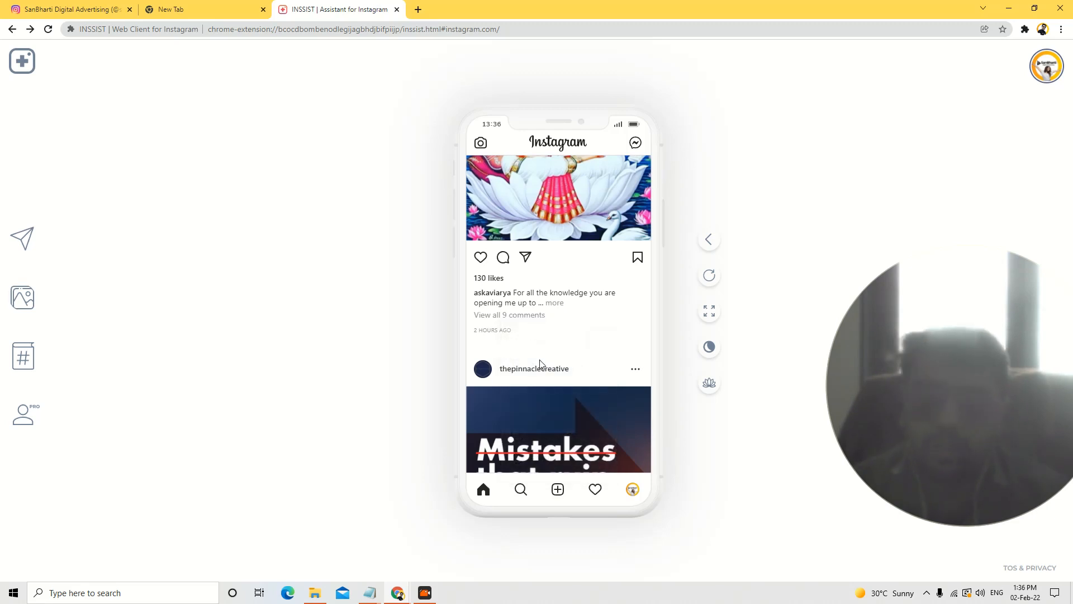
Create a new photo post from the Coming Soon image and proceed to its caption screen.
click(557, 489)
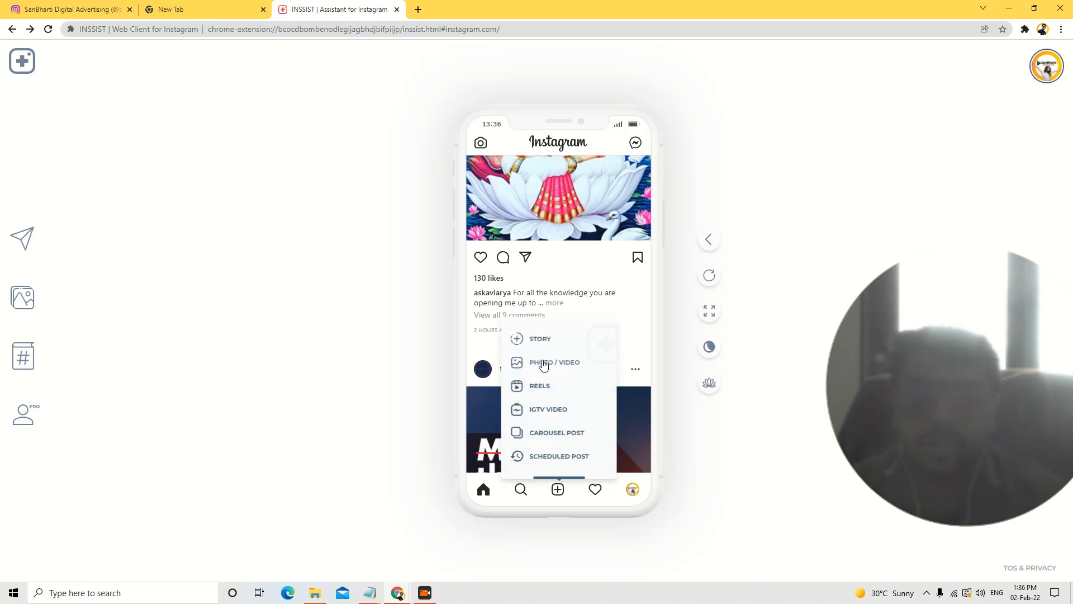
click(555, 362)
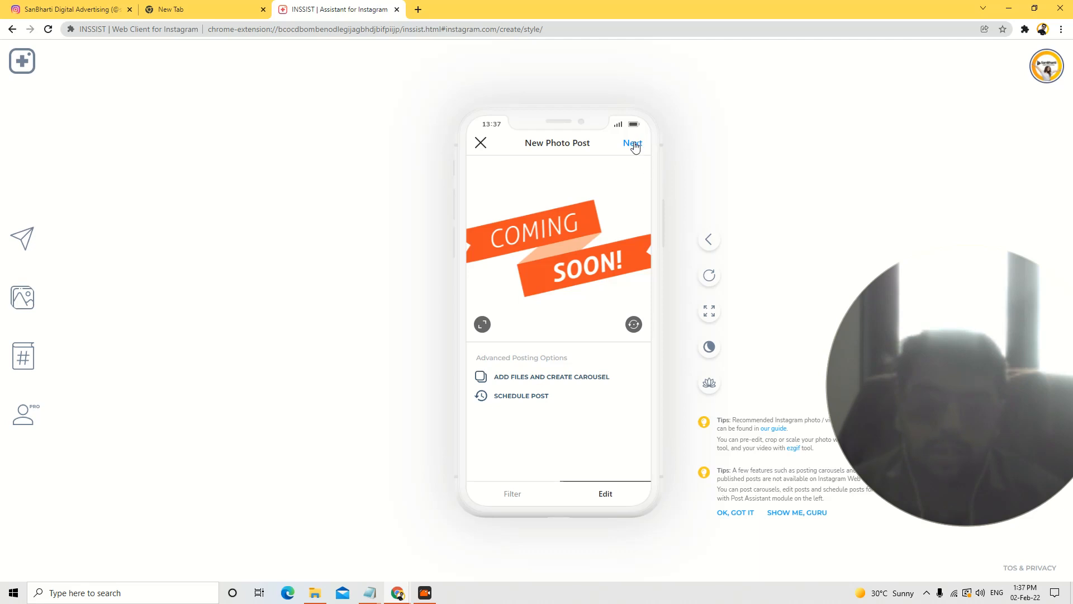
click(631, 143)
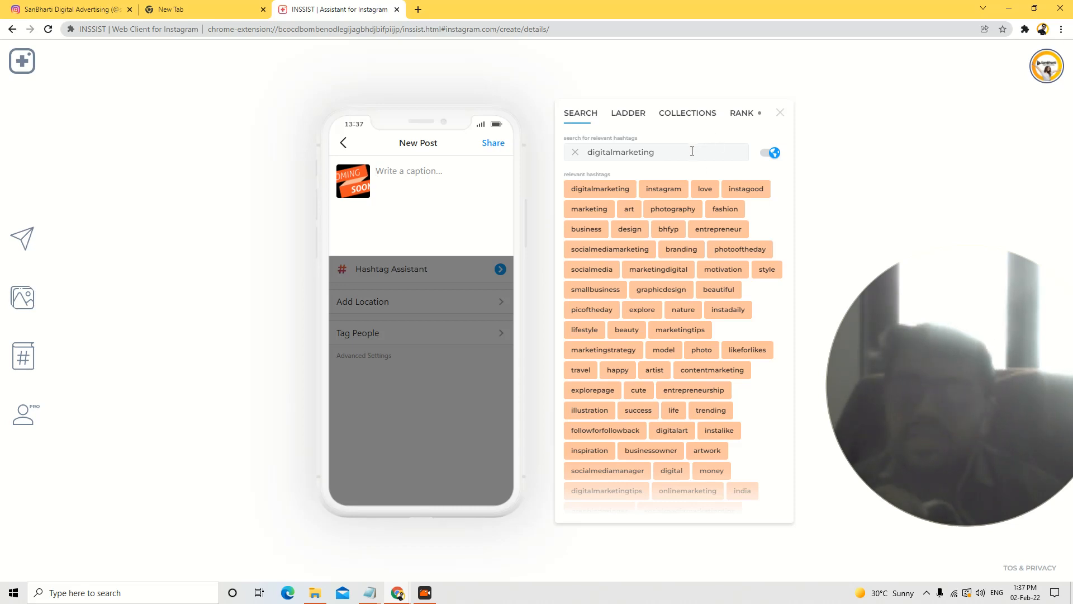
Add #socialmediamarketing, #marketingdigital, #socialmedia, #contentmarketing, #digitalmarketingtips and #onlinemarketing from the Hashtag Assistant.
double_click(621, 152)
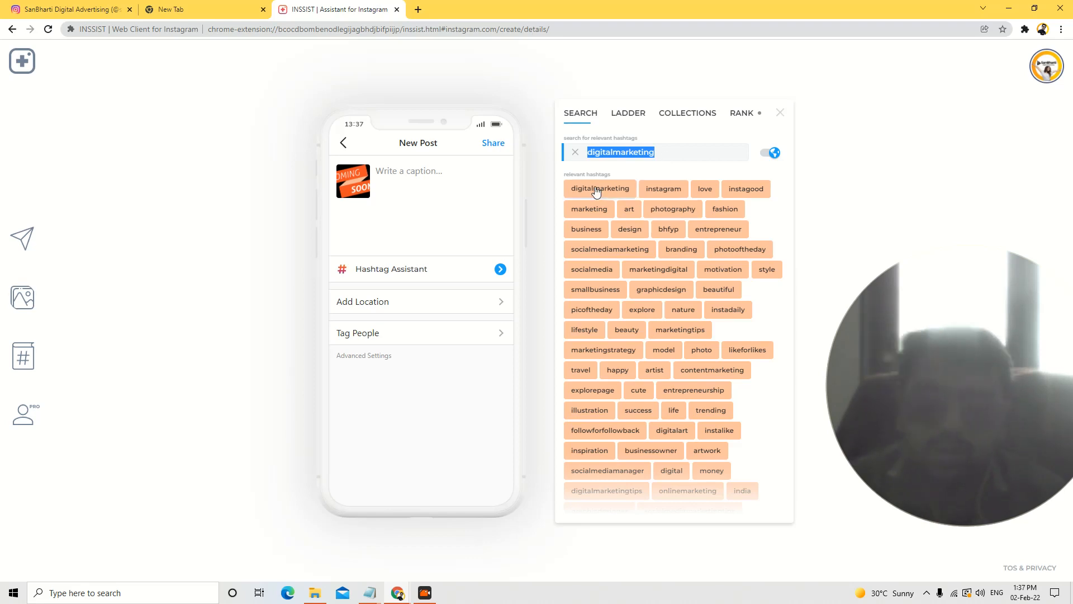
mouse_move(599, 188)
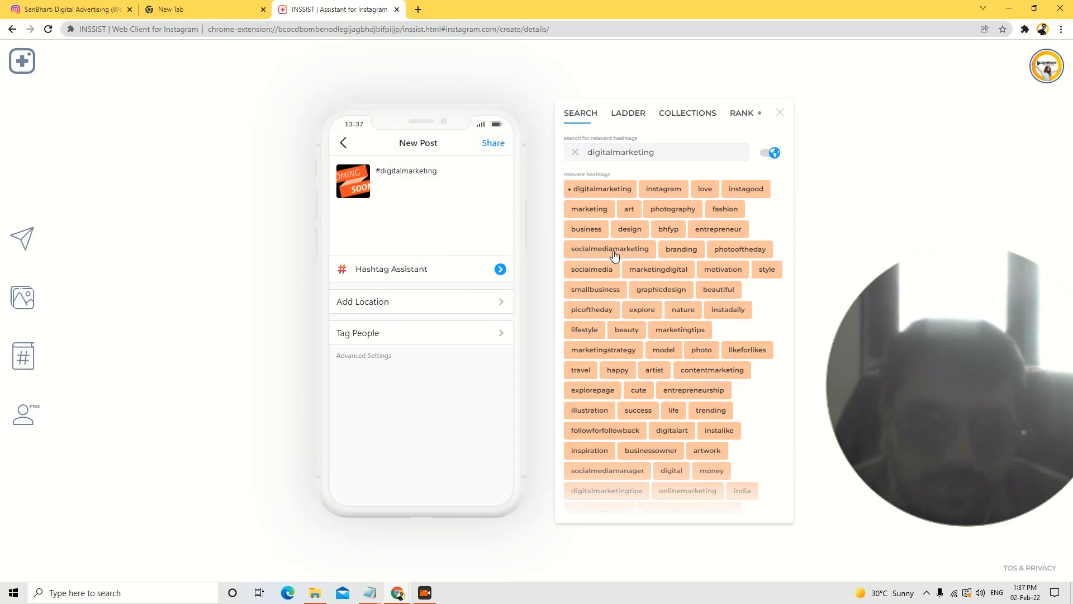
click(610, 248)
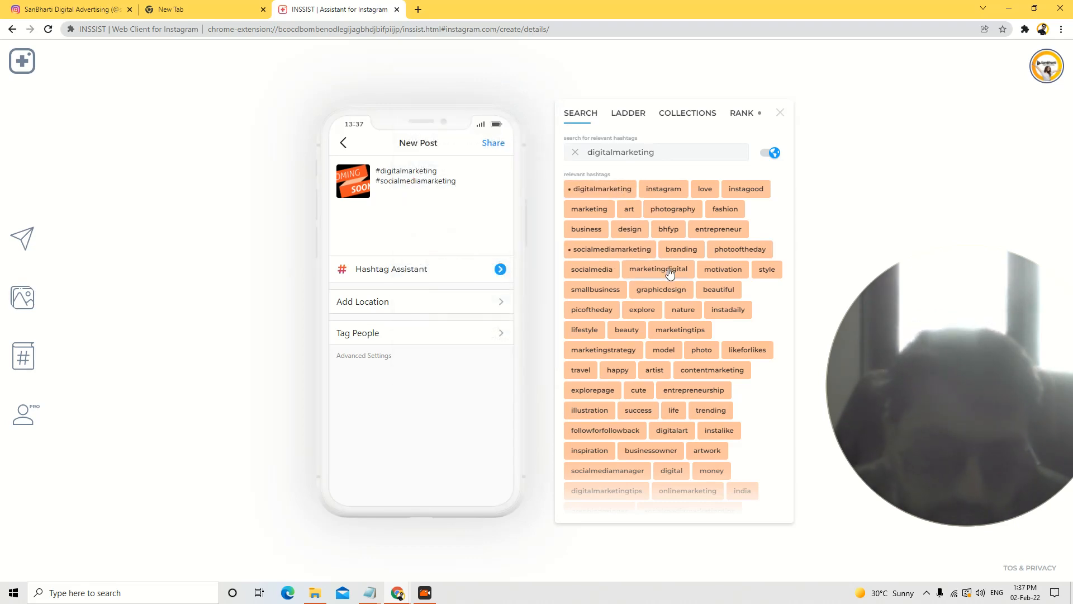
click(657, 269)
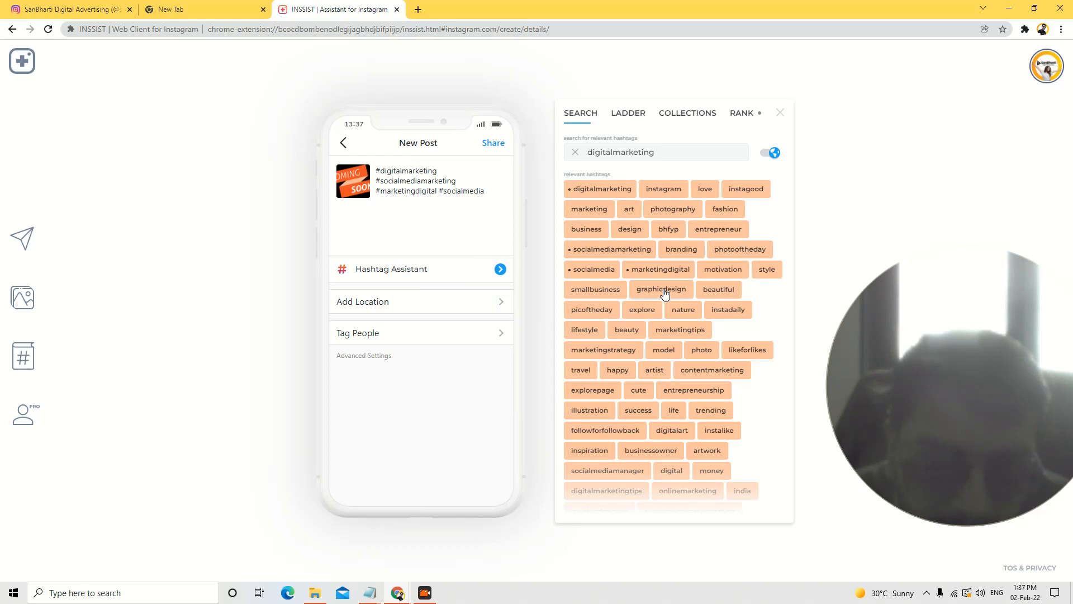
click(712, 370)
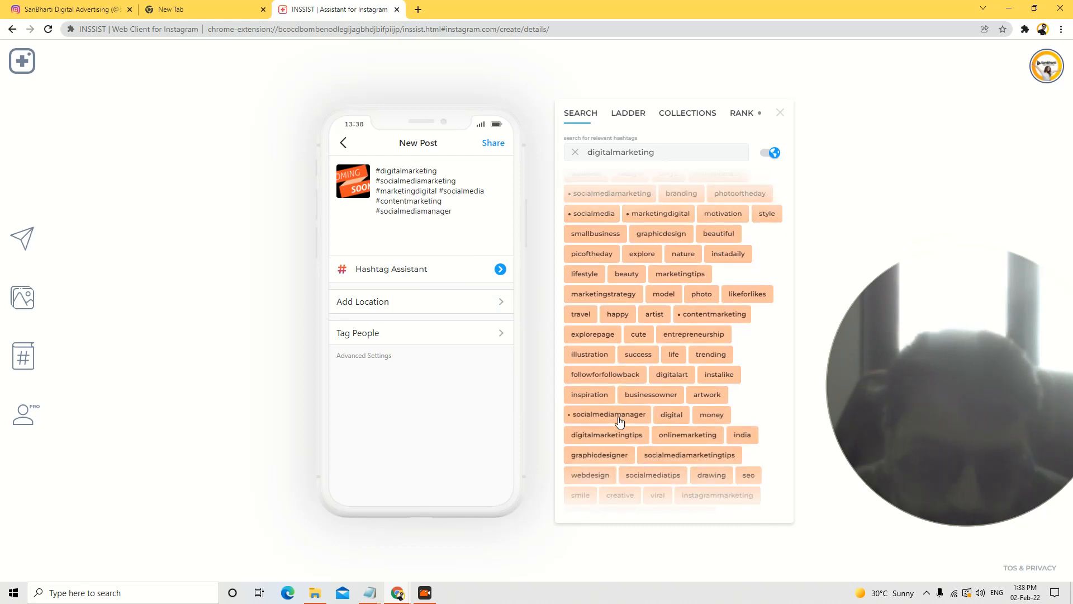
click(606, 434)
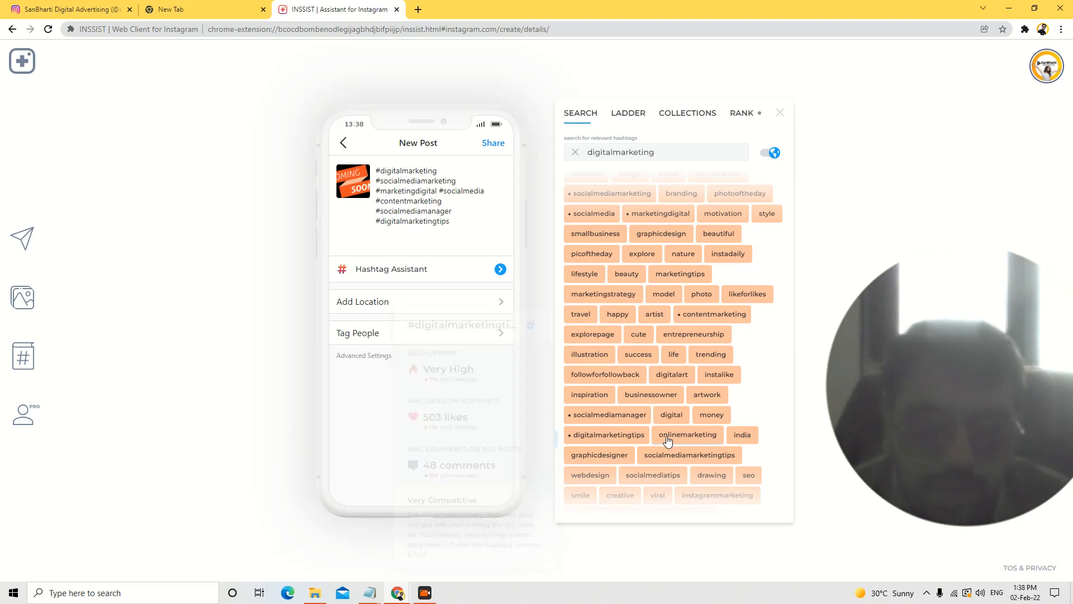
click(689, 434)
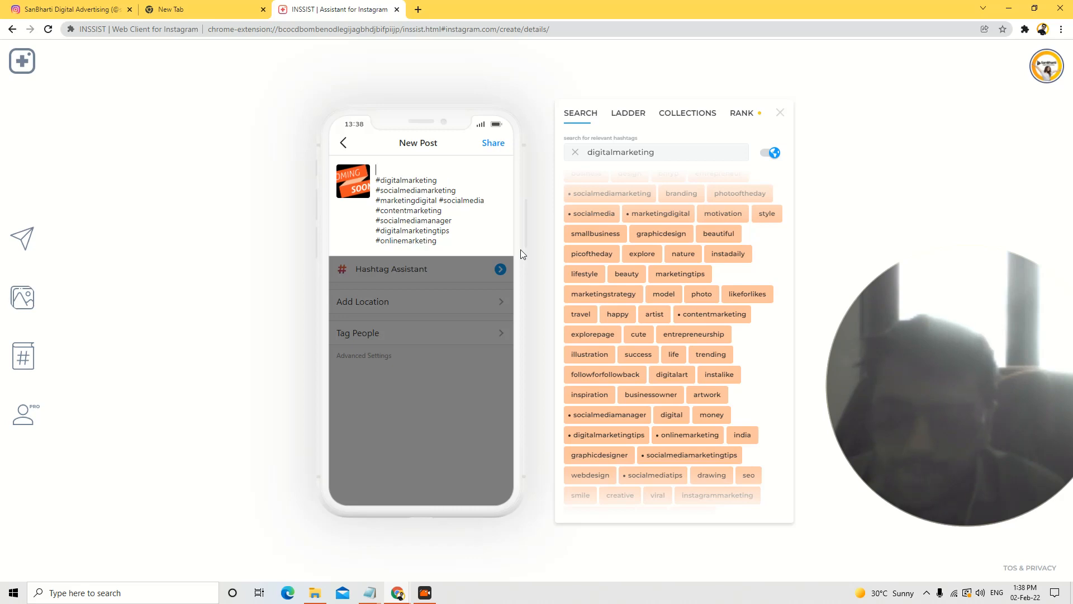
Caption the post 'We're coming Soon' and share it to Instagram.
text(W)
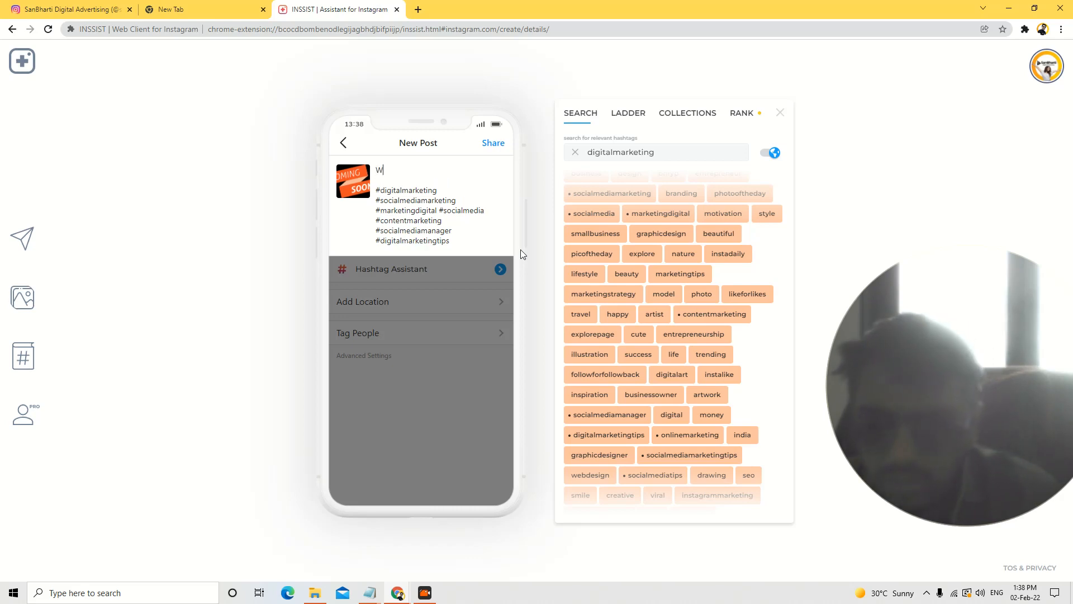
text(e're coming)
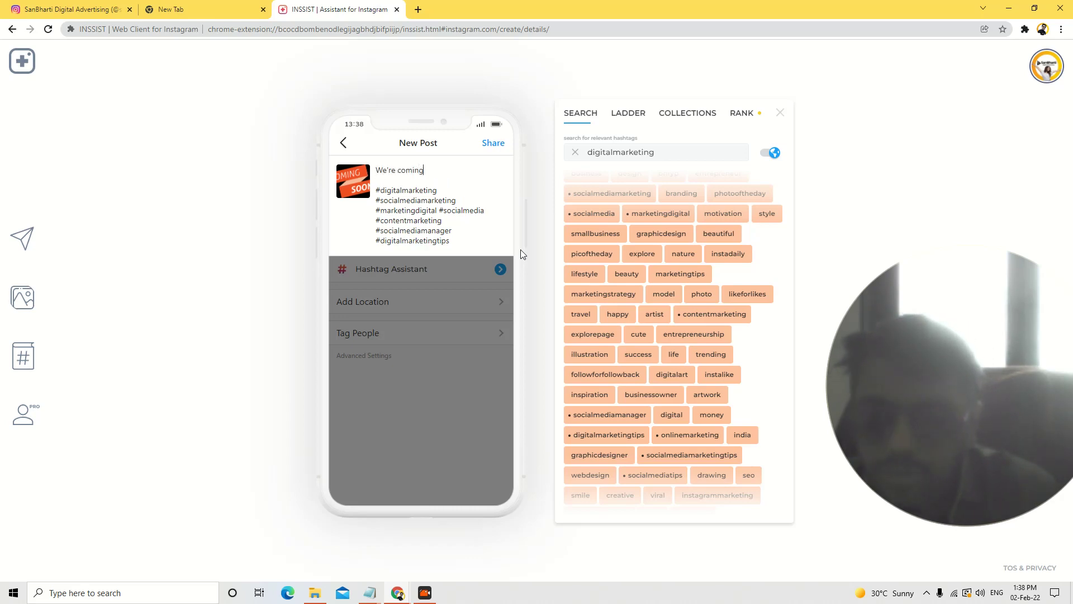
text(Soon...)
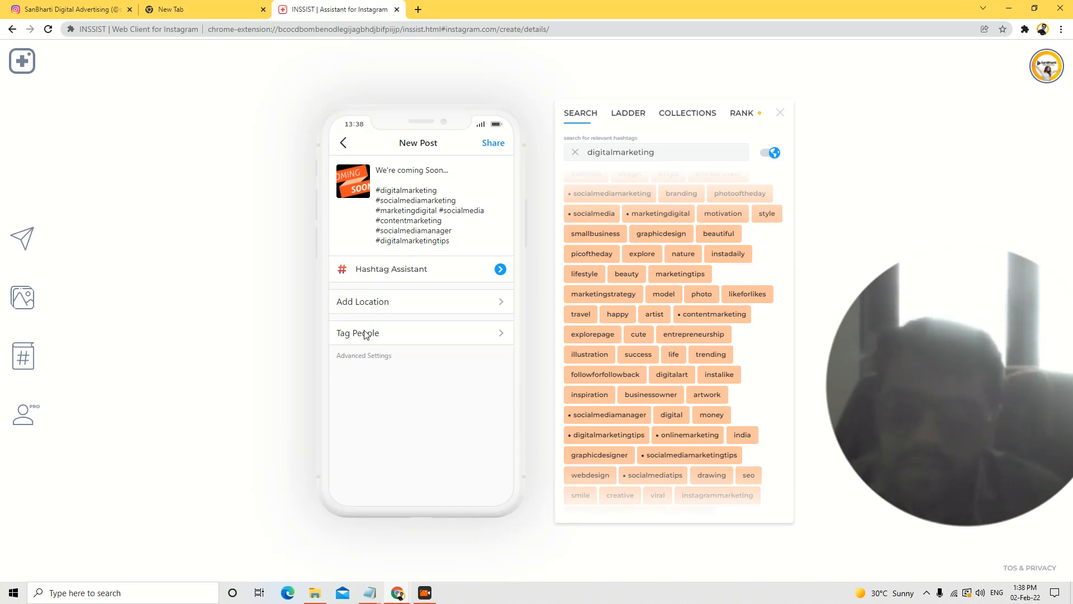
click(493, 144)
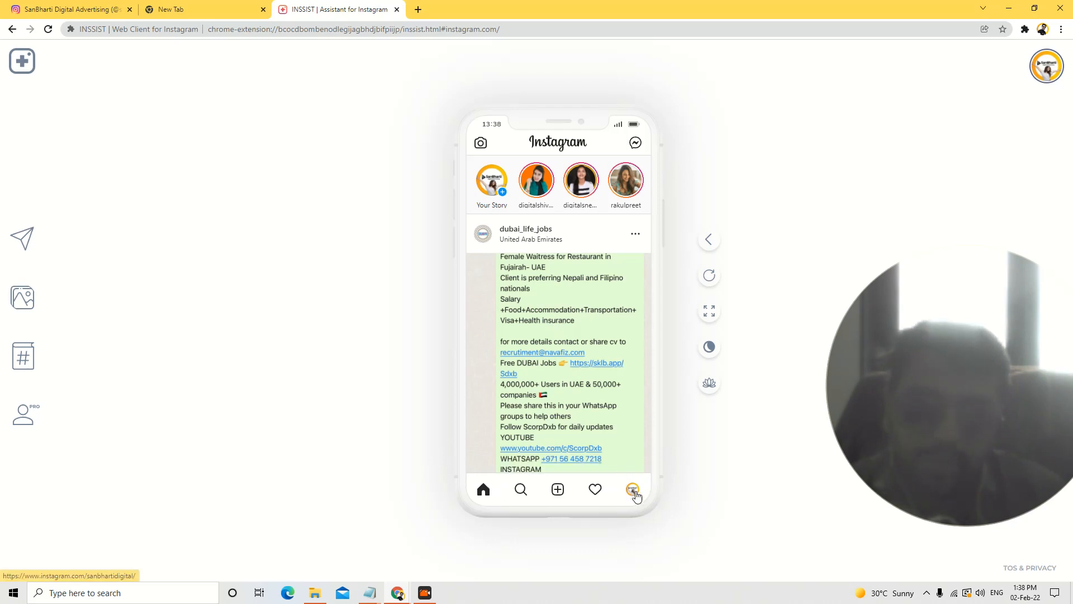
View the new Coming Soon post at the top of the account's profile grid, then return to the grid.
click(631, 490)
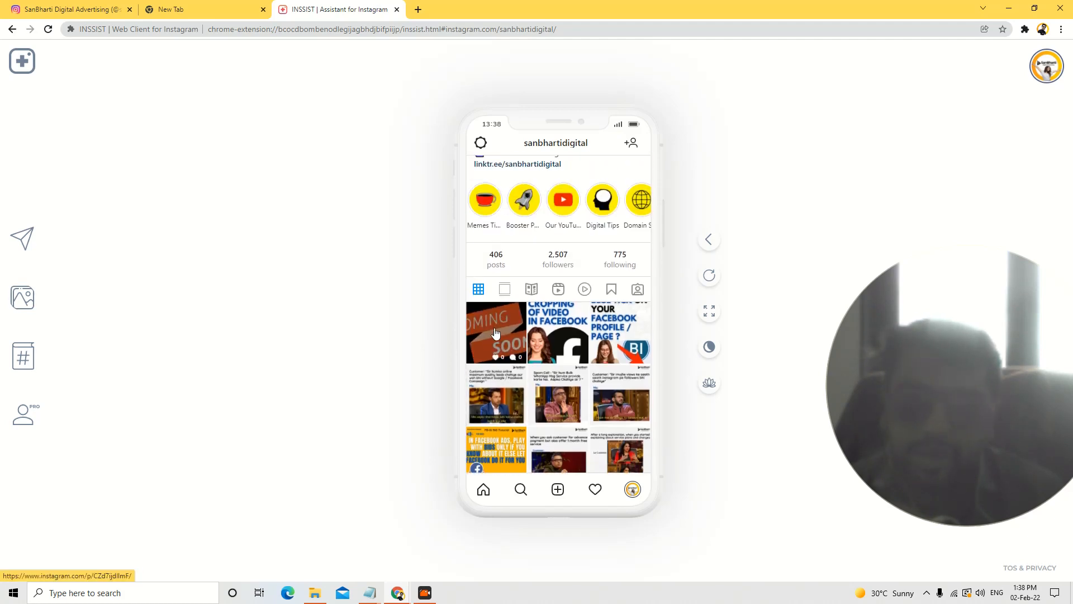
click(496, 333)
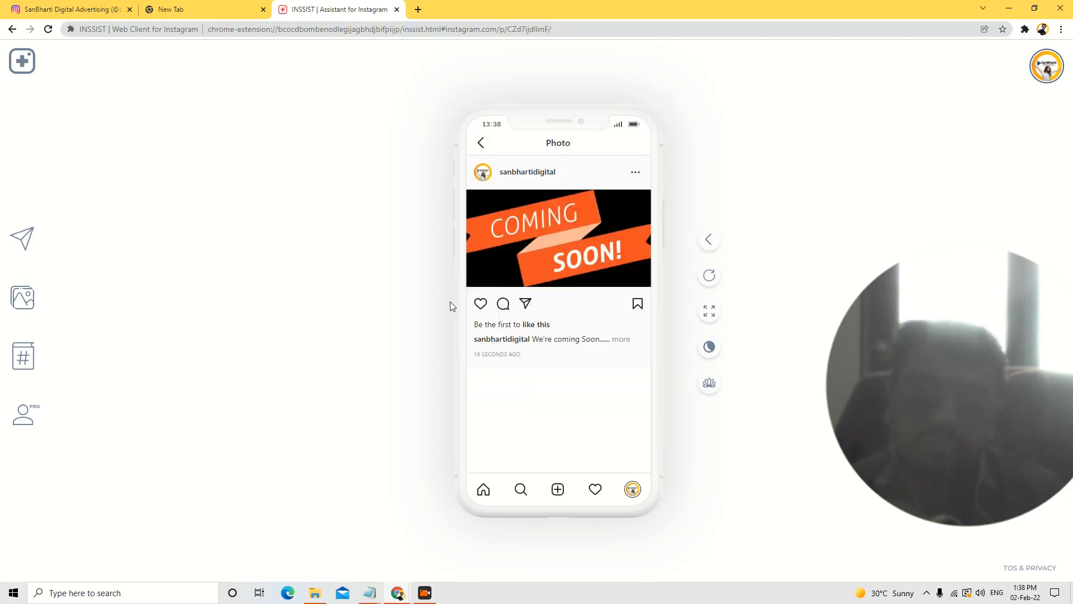
click(528, 172)
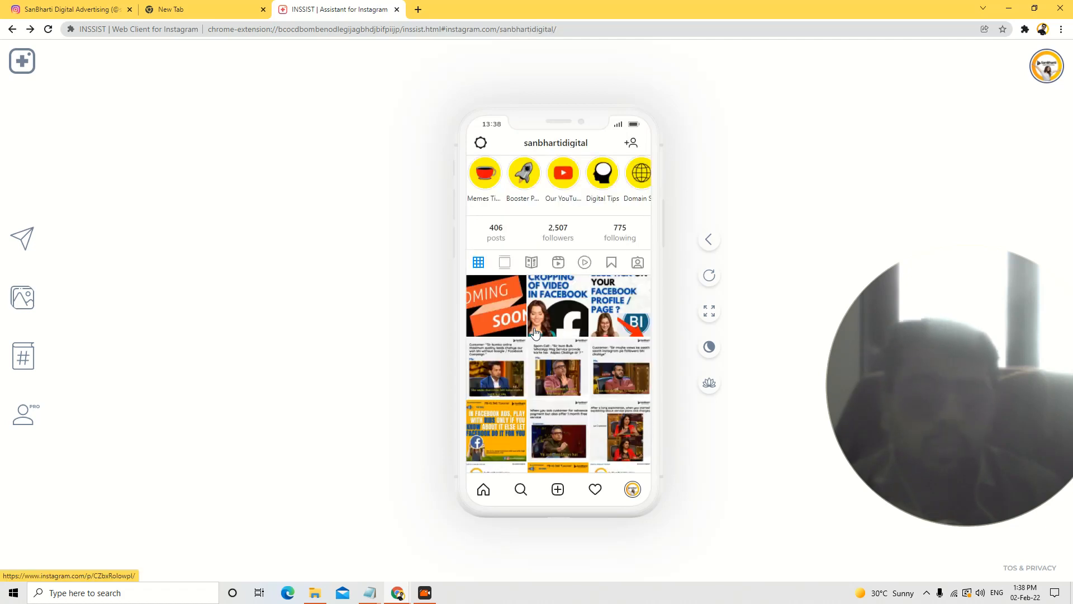
mouse_move(439, 357)
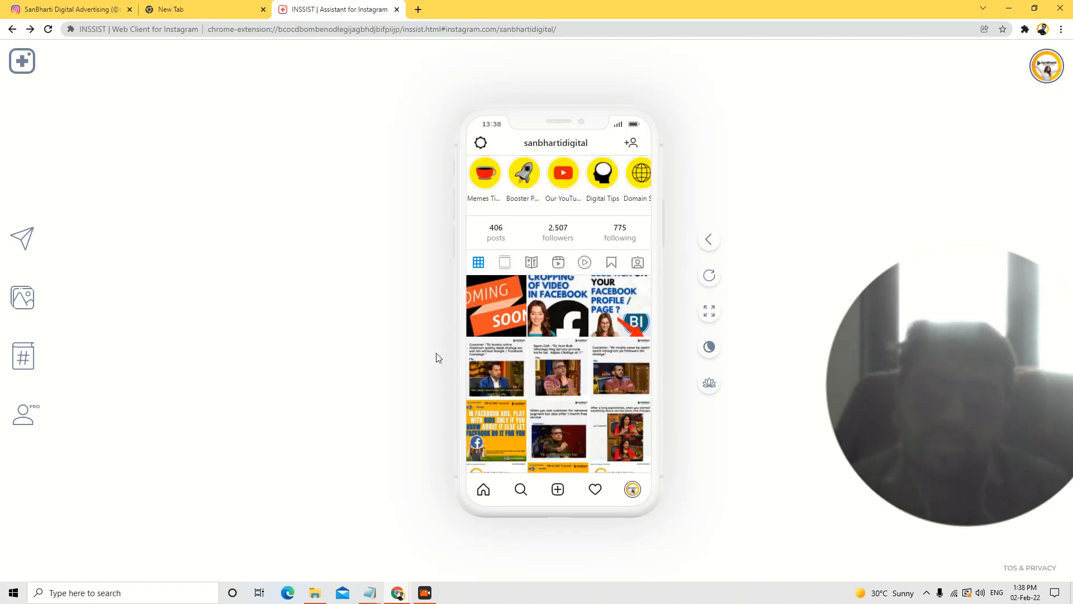
mouse_move(107, 365)
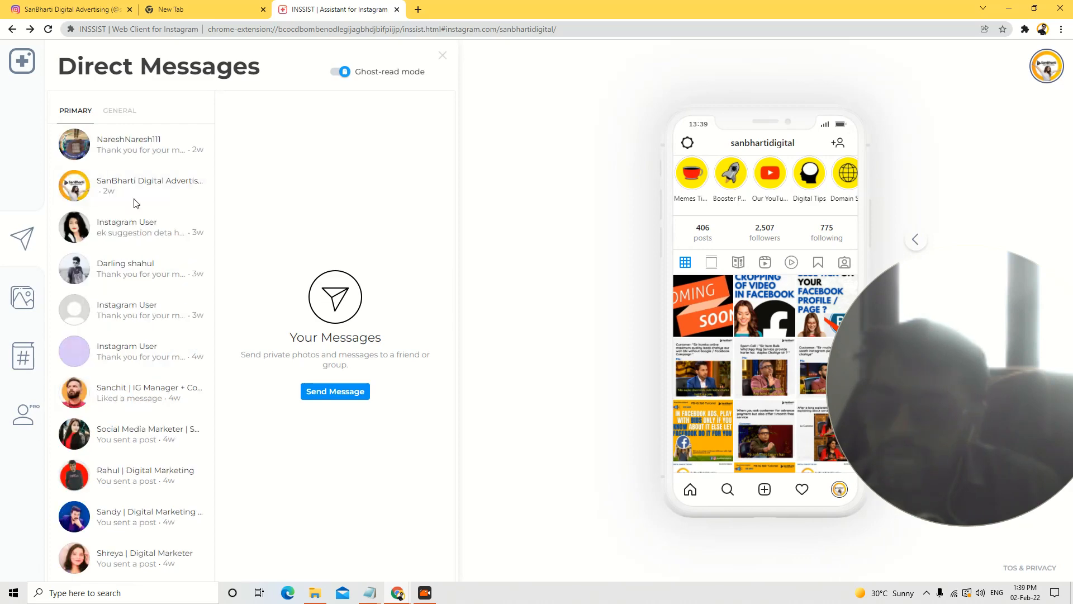
Scroll through the Direct Messages conversations, then bring up the Post Assistant with the account's posts.
scroll(down, 3)
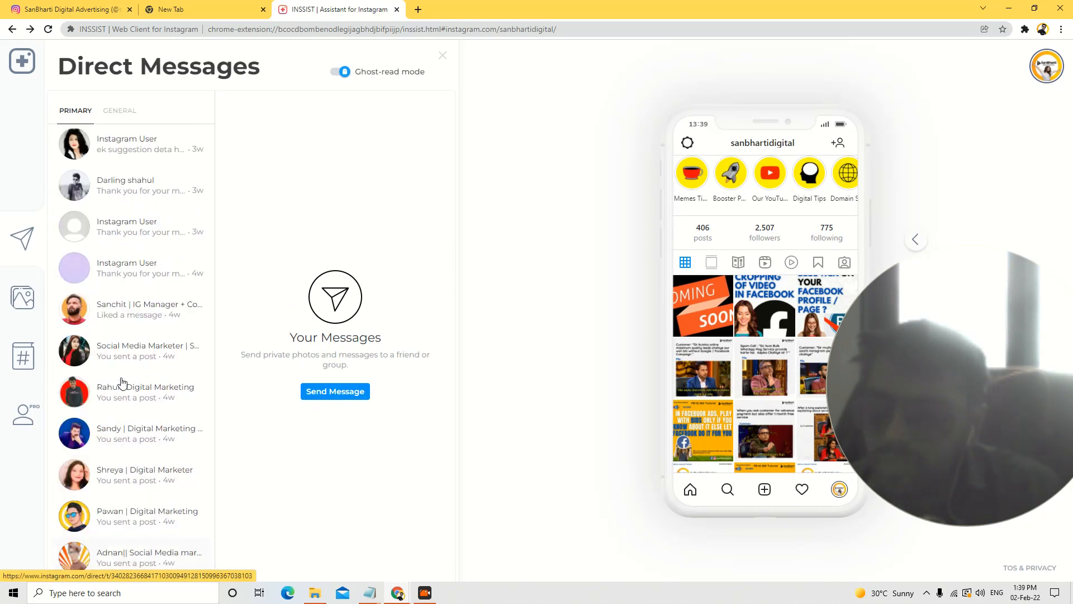
scroll(down, 3)
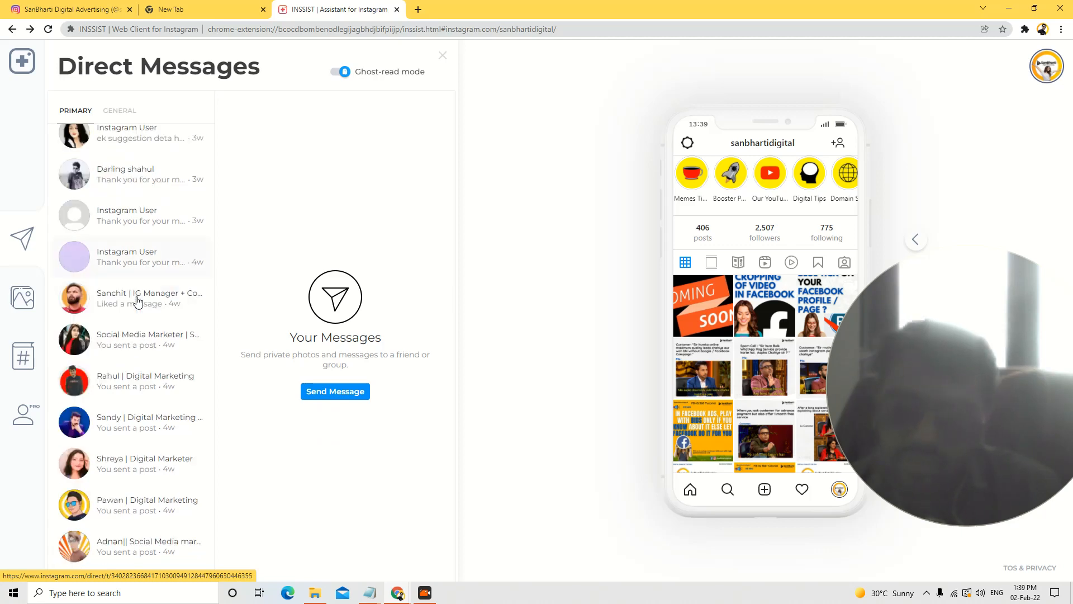
scroll(down, 3)
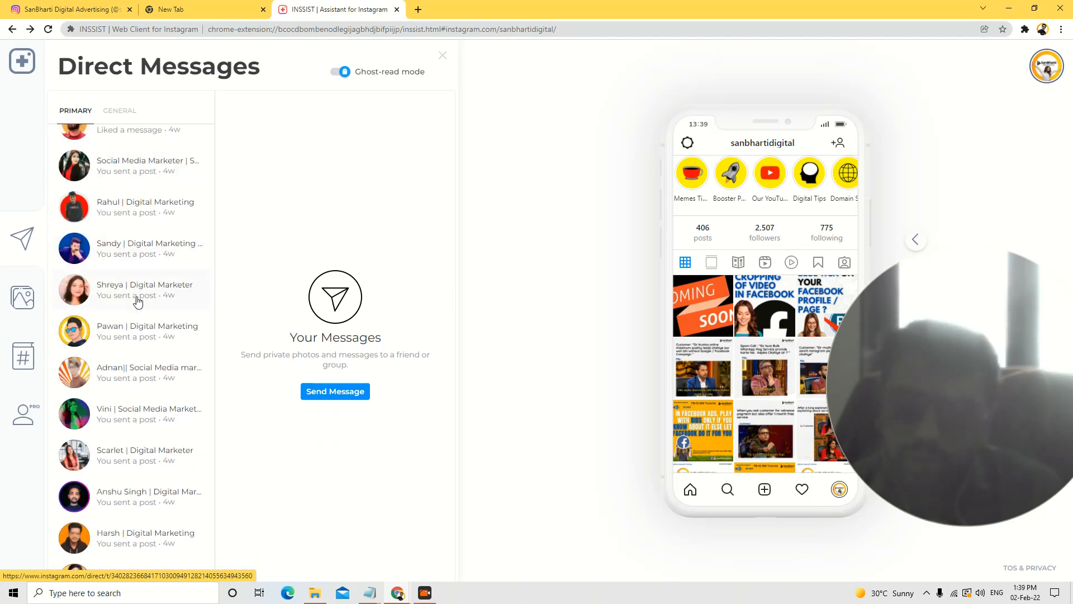
scroll(down, 3)
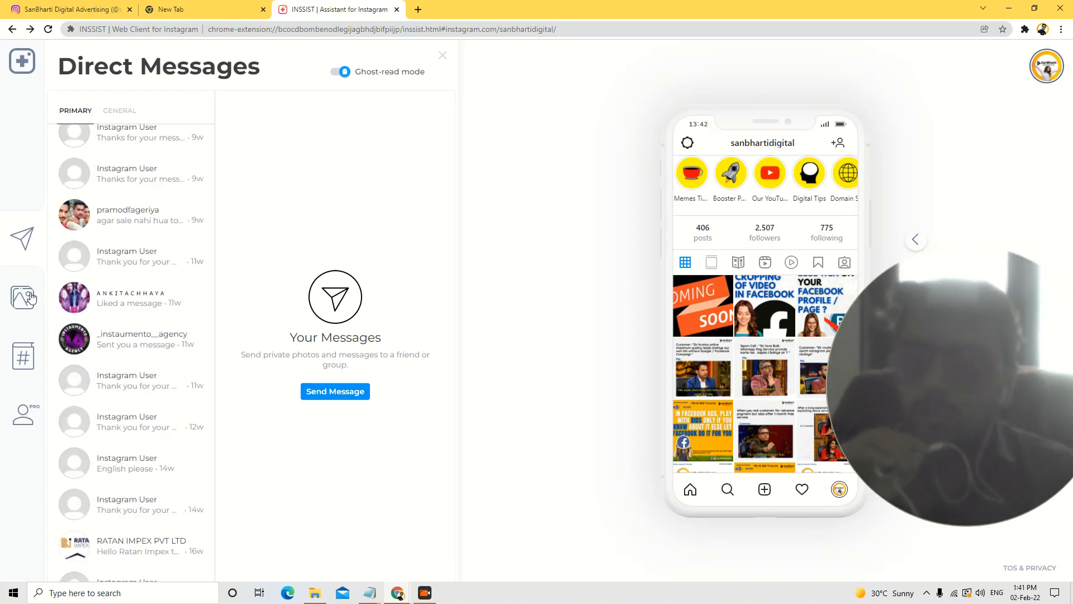
click(22, 295)
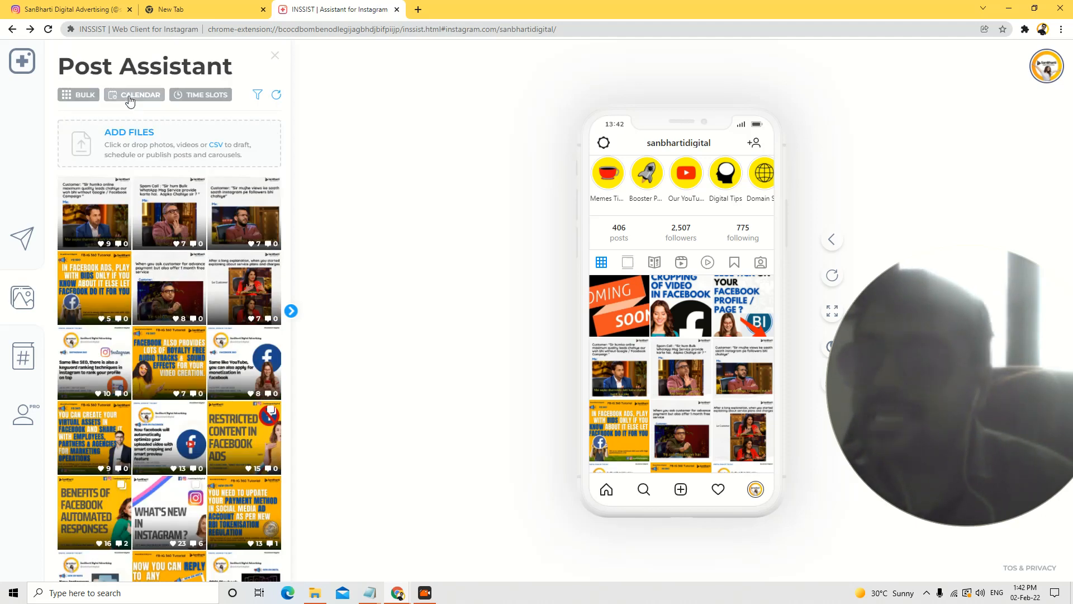
Show the February 2022 posting calendar, then the posting time slots view.
click(134, 94)
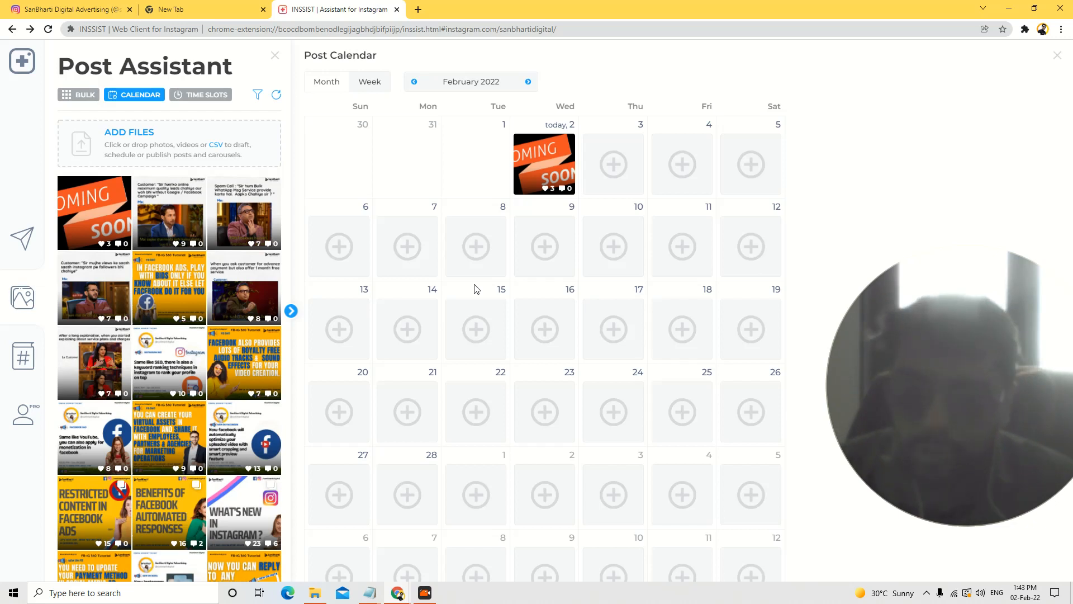
mouse_move(476, 411)
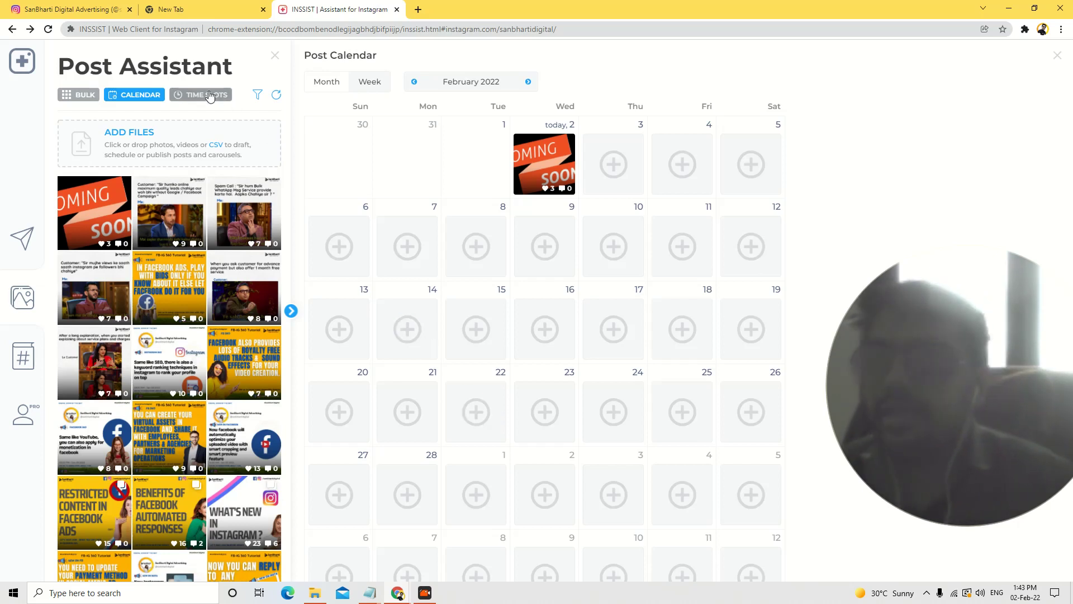
click(202, 93)
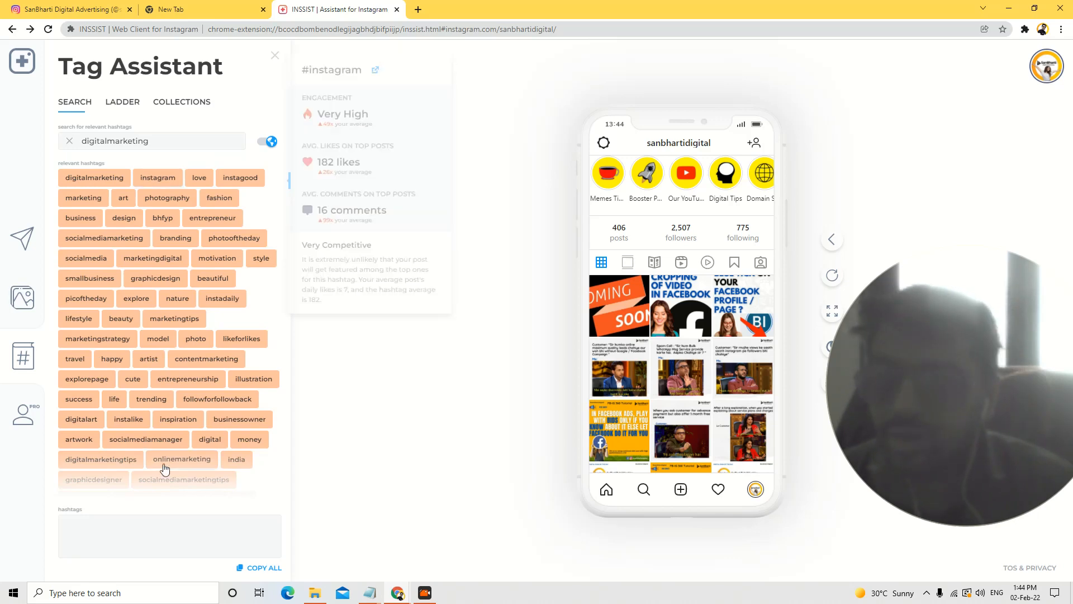
Scroll the digitalmarketing hashtag list for more stats, then show the PRO plans and pricing.
scroll(down, 3)
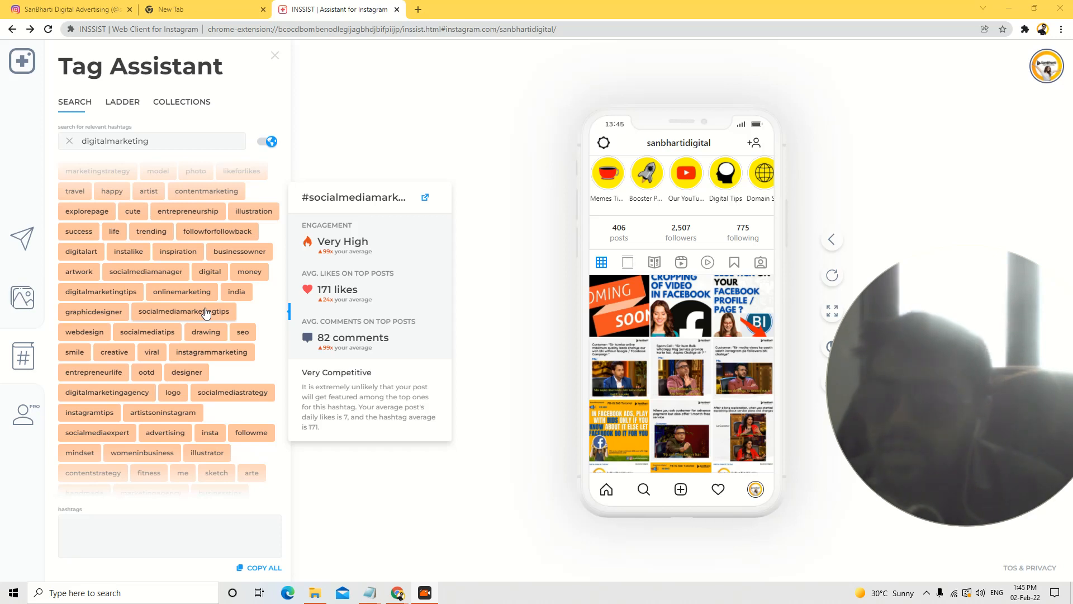
click(23, 418)
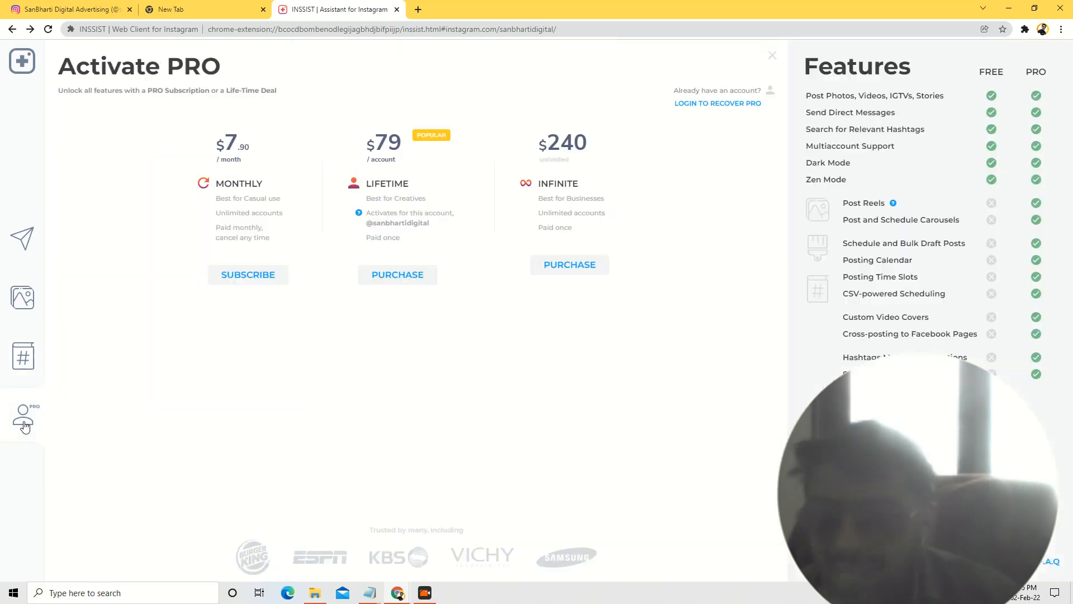
mouse_move(999, 110)
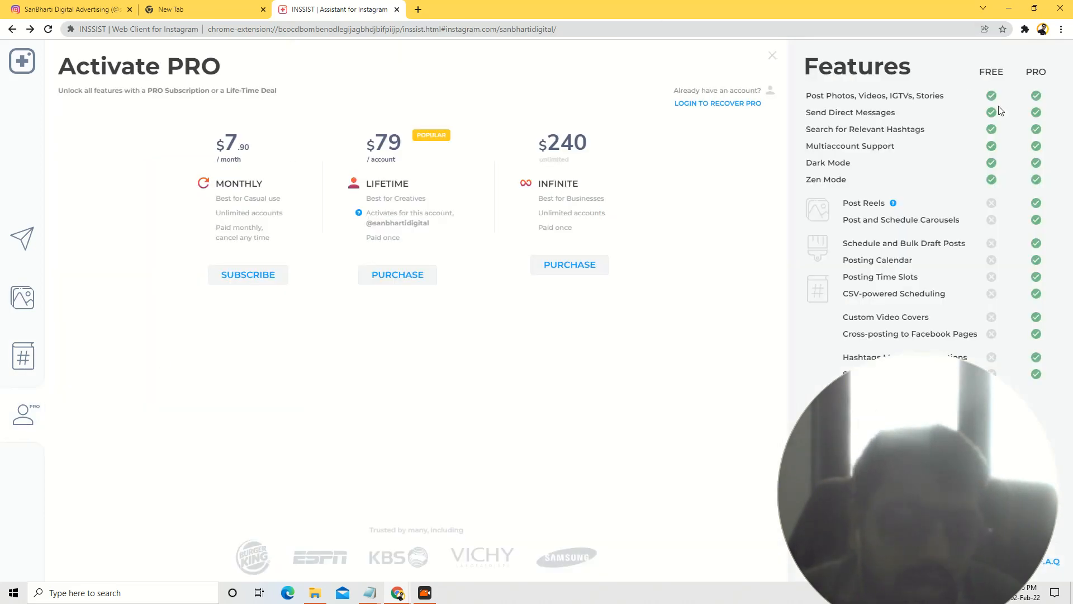
mouse_move(860, 139)
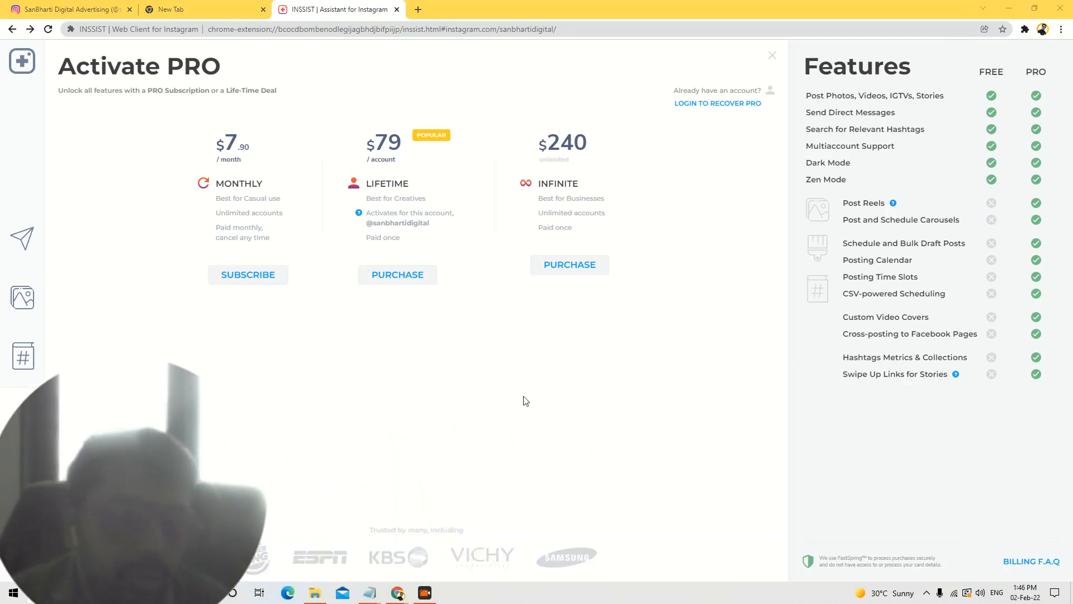
mouse_move(941, 400)
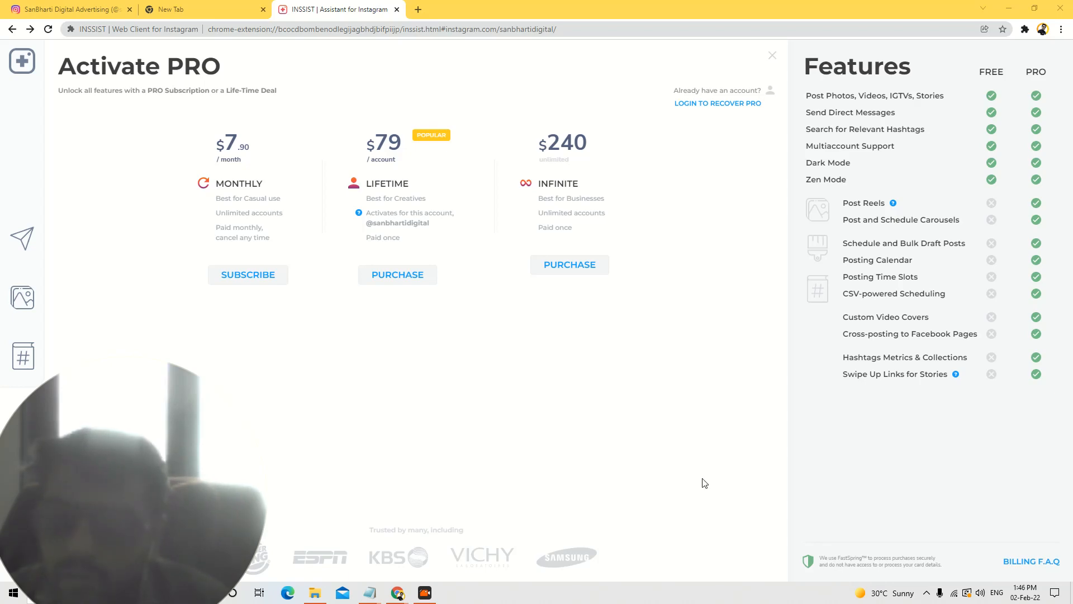
Close the Activate PRO pricing page to return to the account profile.
click(771, 55)
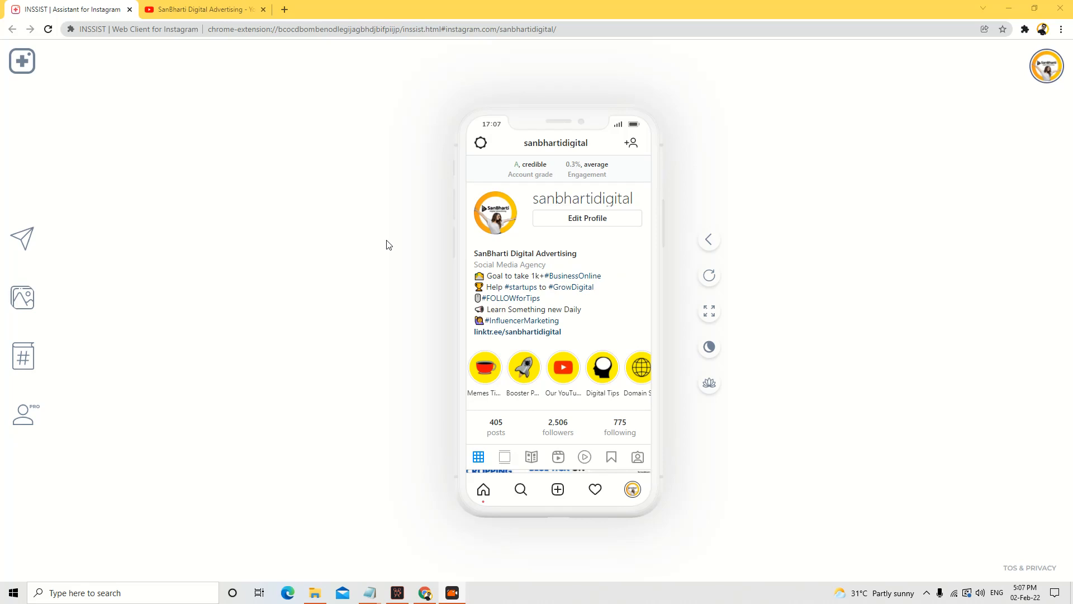
Scroll the profile's post grid, then switch to the SanBharti Digital Advertising YouTube channel tab.
scroll(down, 3)
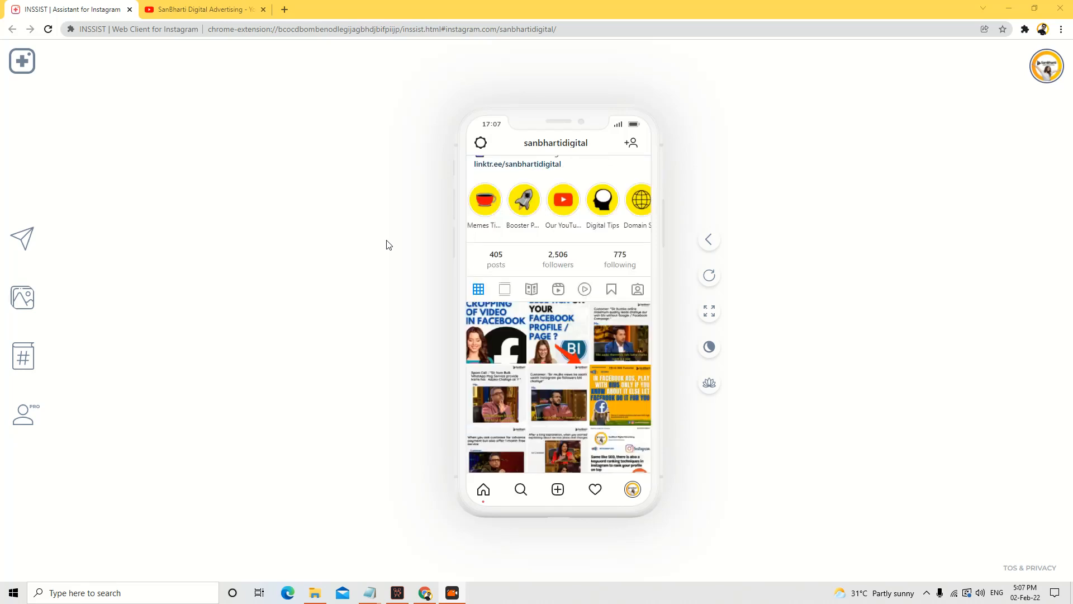
scroll(down, 3)
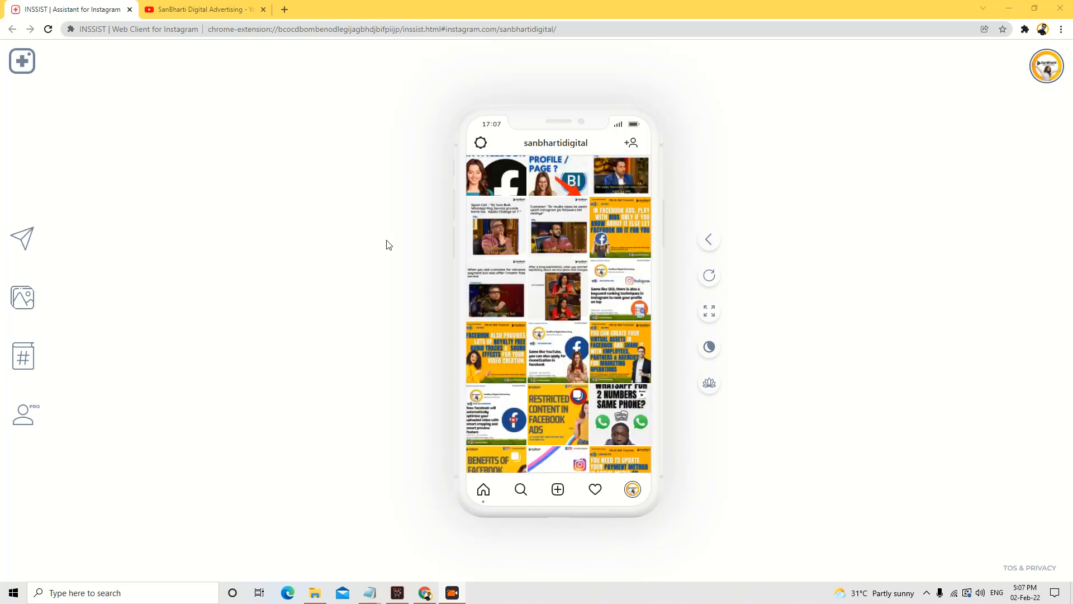
click(201, 9)
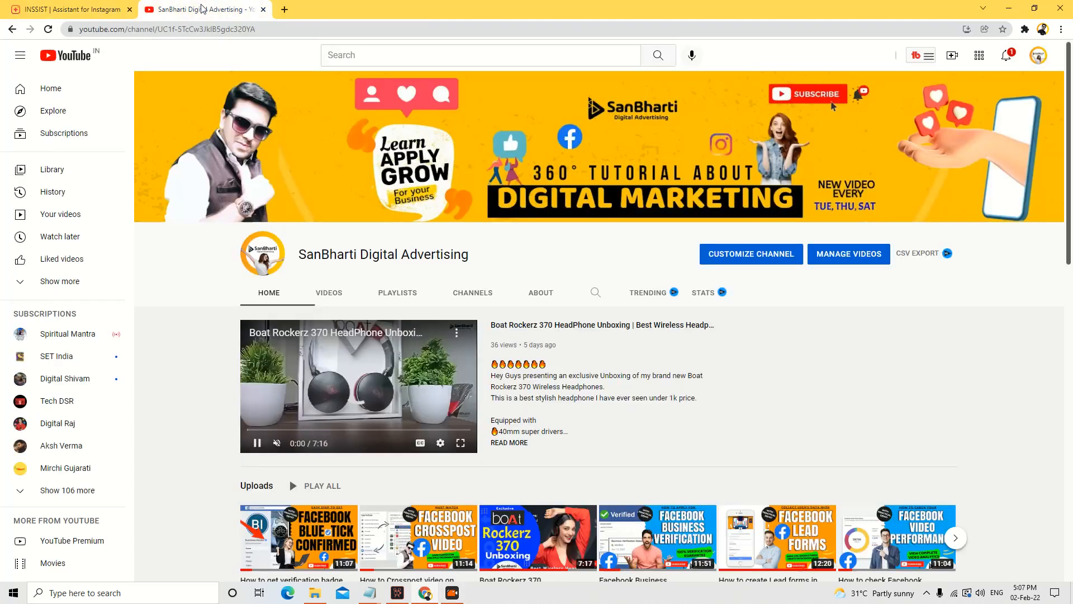